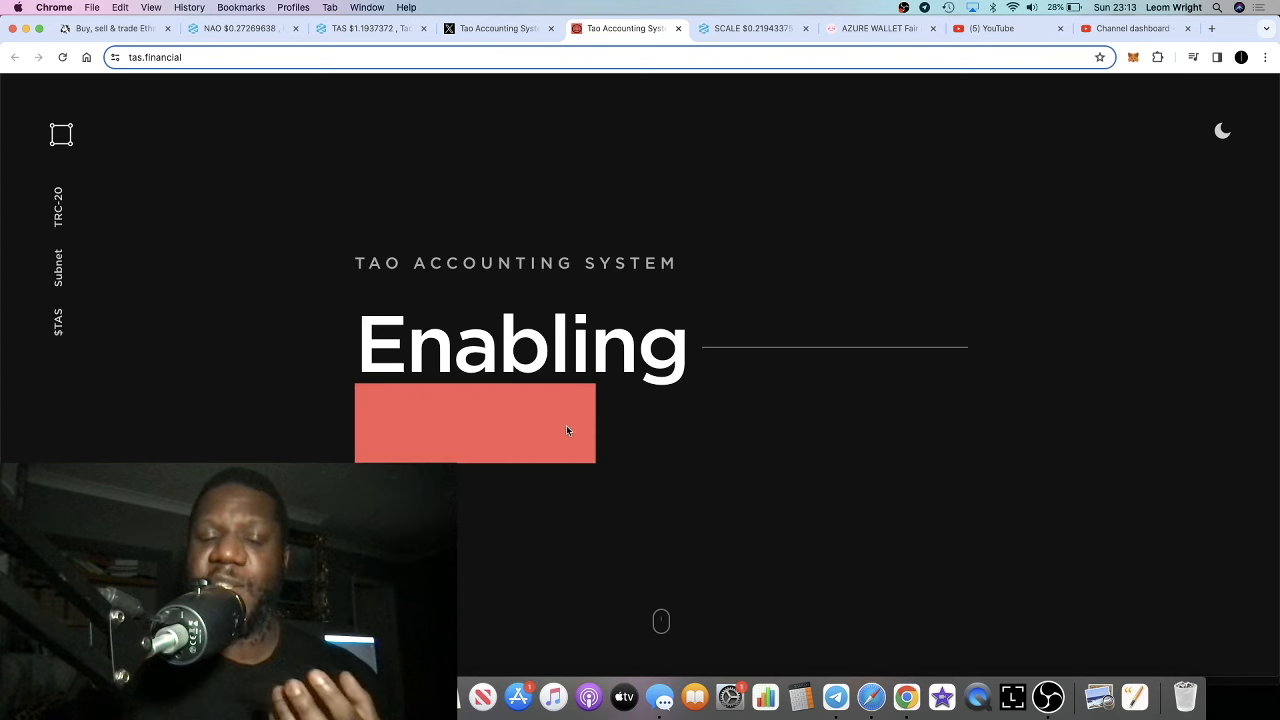
Scroll through the Tao Accounting System ($TAS) profile's pinned and recent posts on X
{"action": "scroll", "scroll_direction": "down", "scroll_amount": 3}
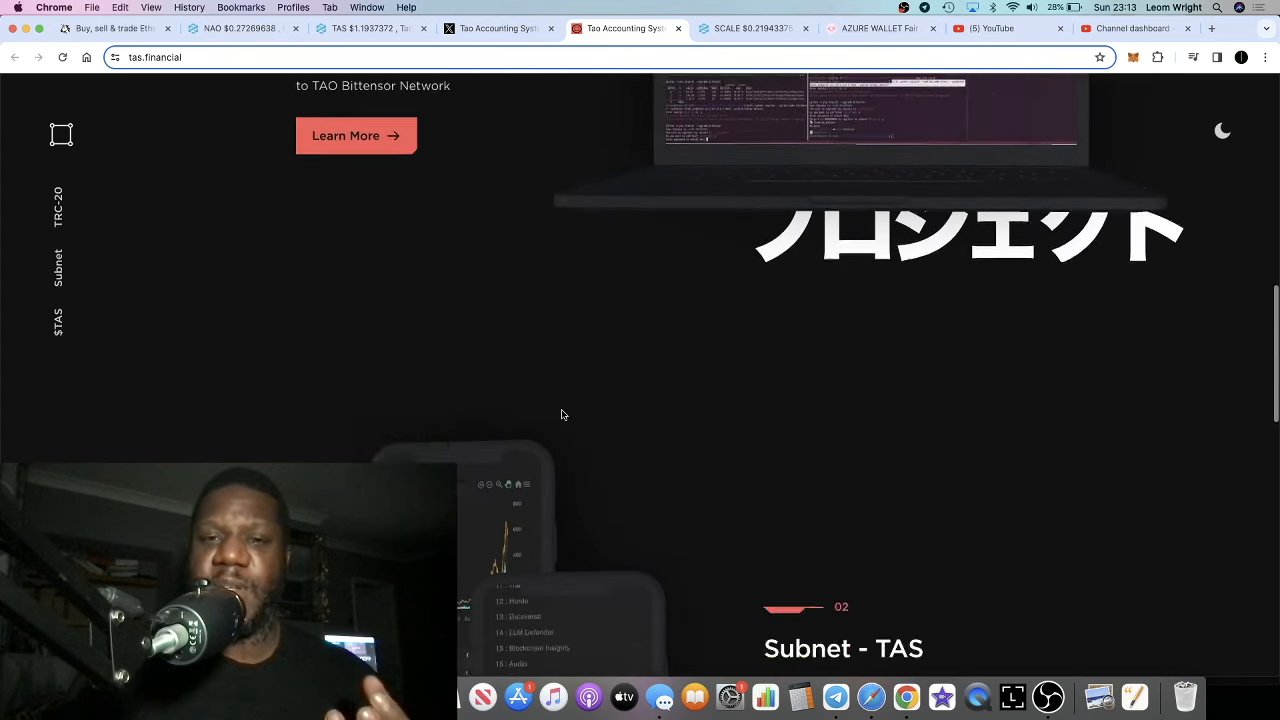
{"action": "scroll", "scroll_direction": "down", "scroll_amount": 3}
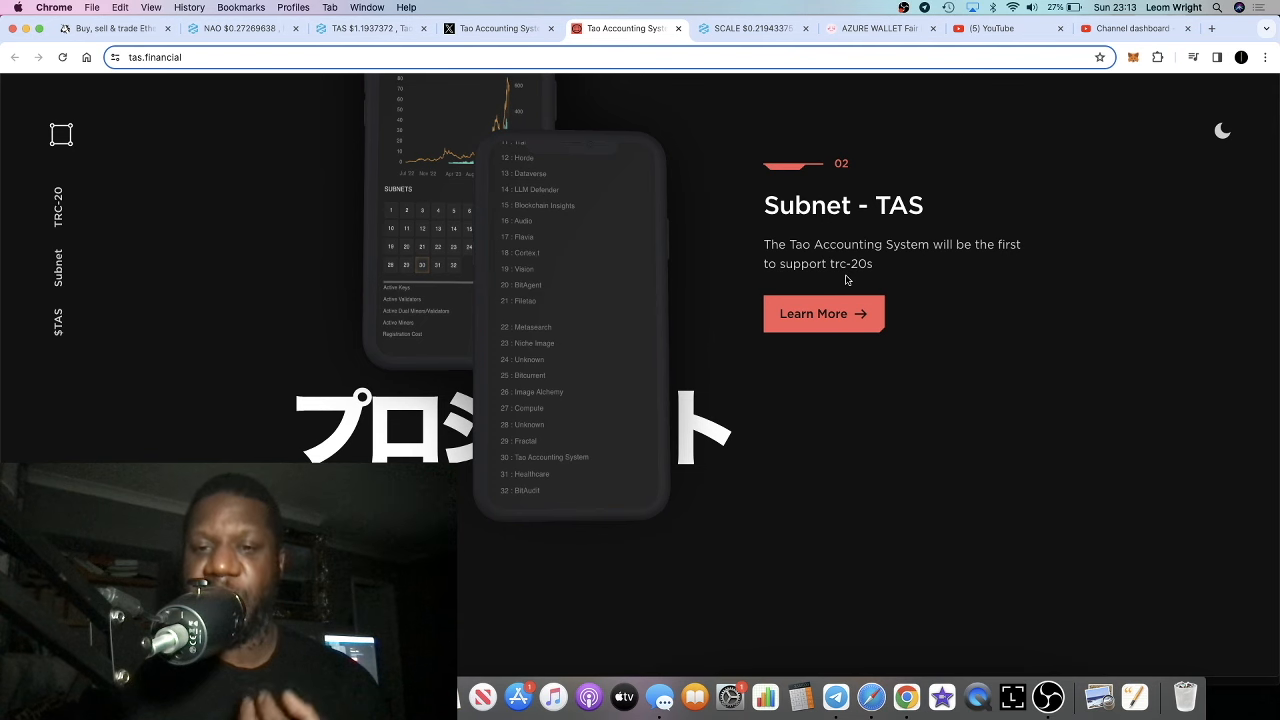
{"action": "scroll", "scroll_direction": "down", "scroll_amount": 3}
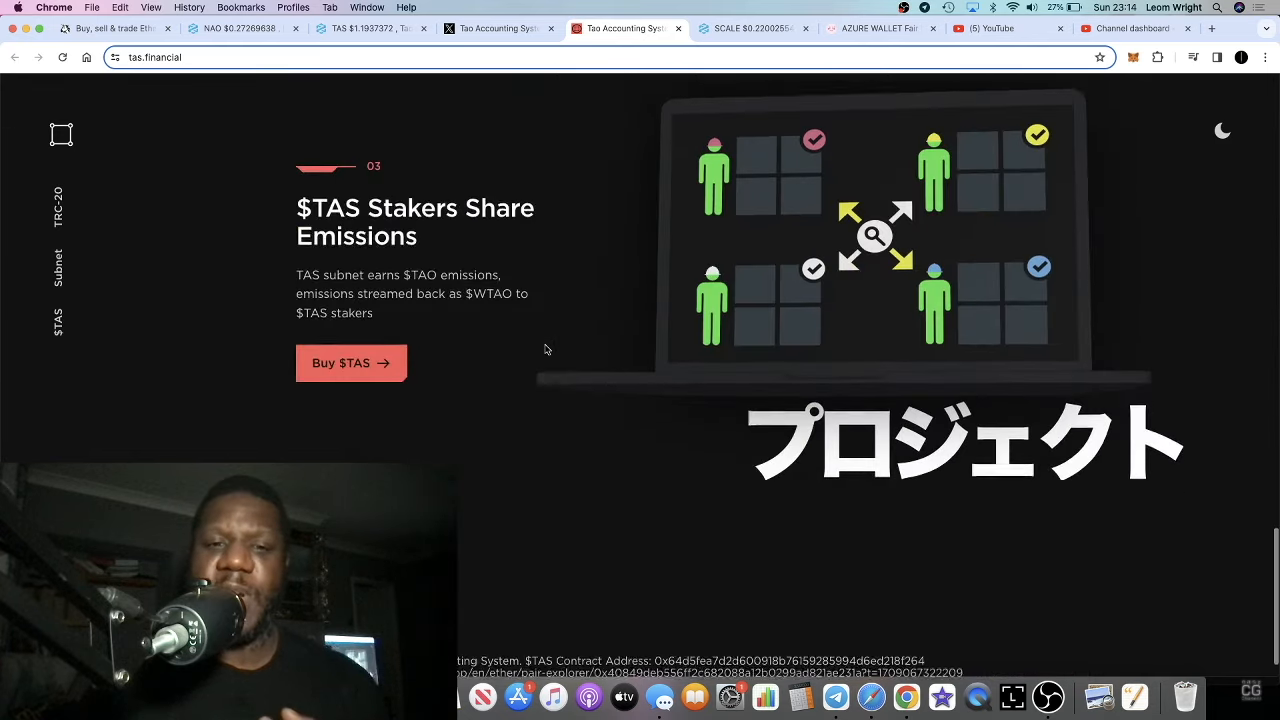
{"action": "scroll", "scroll_direction": "down", "scroll_amount": 3}
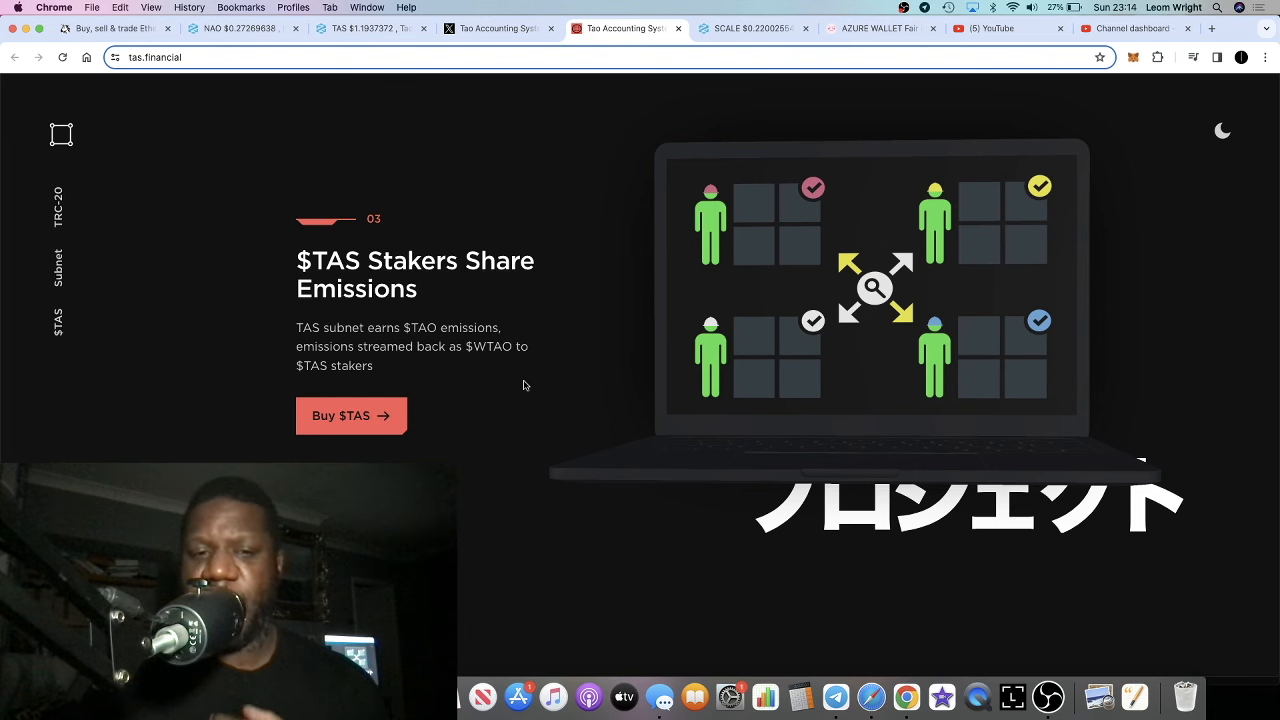
{"action": "scroll", "scroll_direction": "down", "scroll_amount": 3}
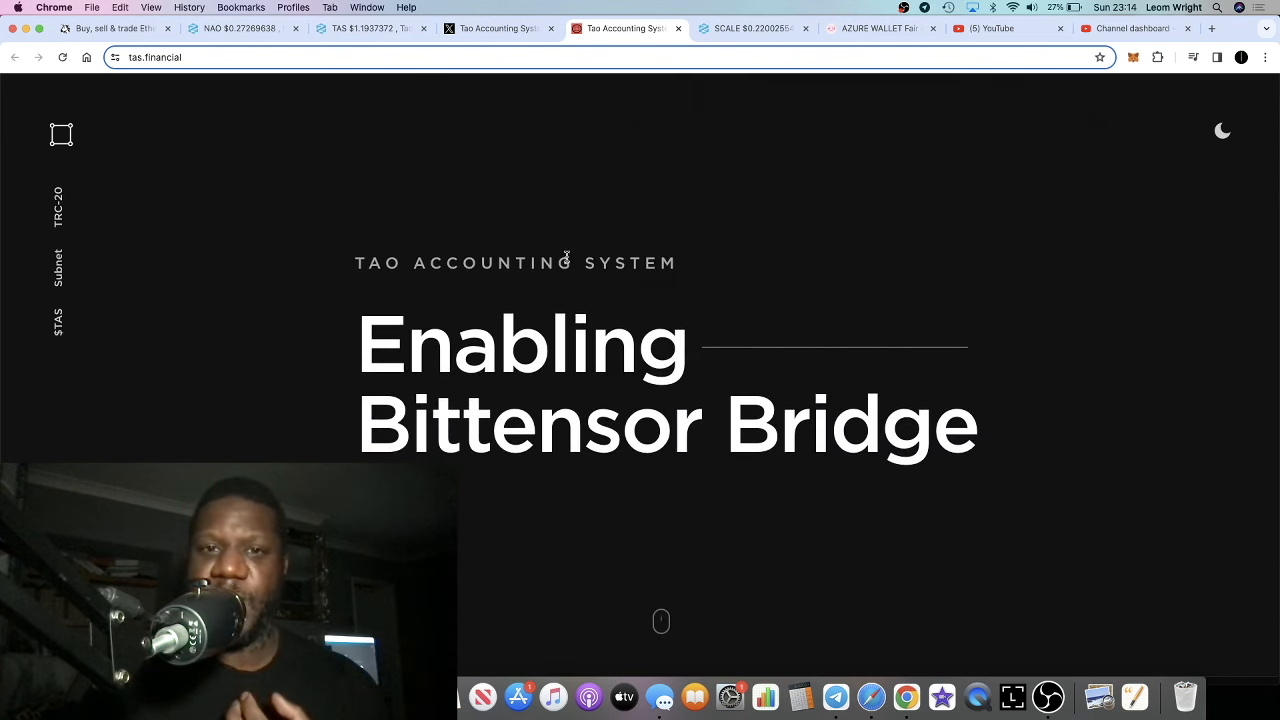
Continue down the feed through the subnet and TAO purchase posts
{"action": "left_click", "coordinate": [496, 28]}
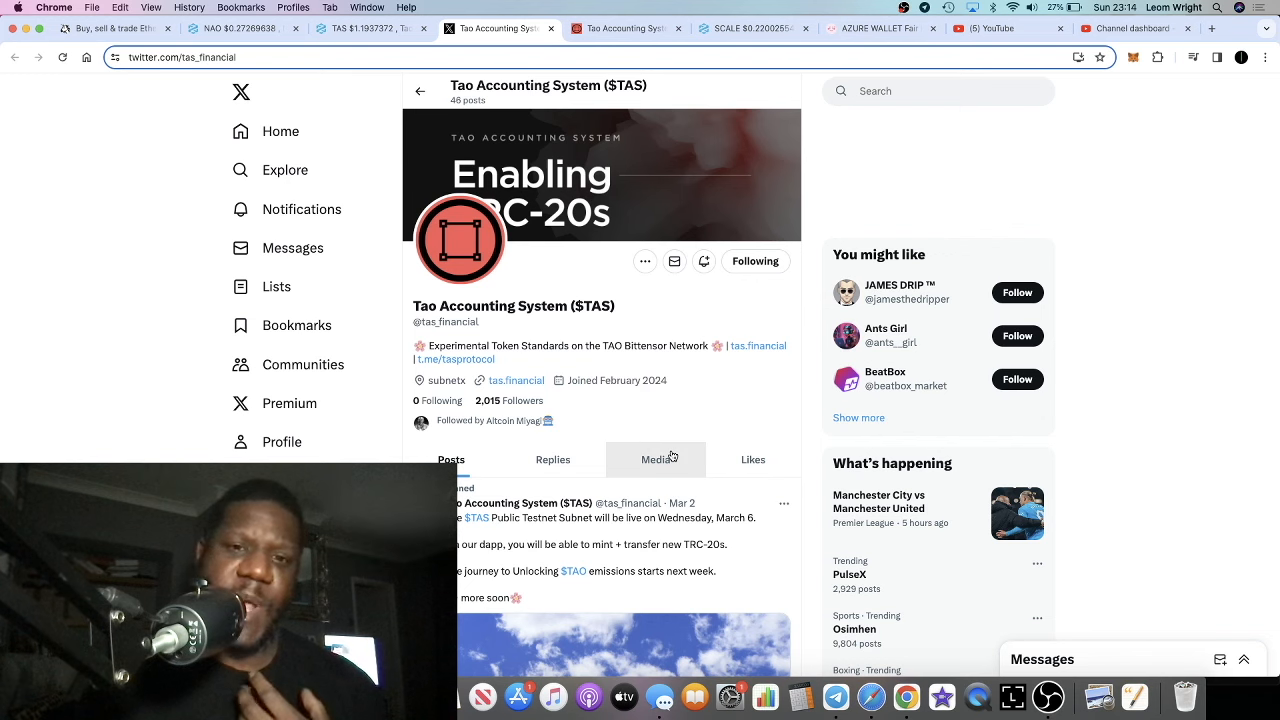
{"action": "scroll", "scroll_direction": "down", "scroll_amount": 3}
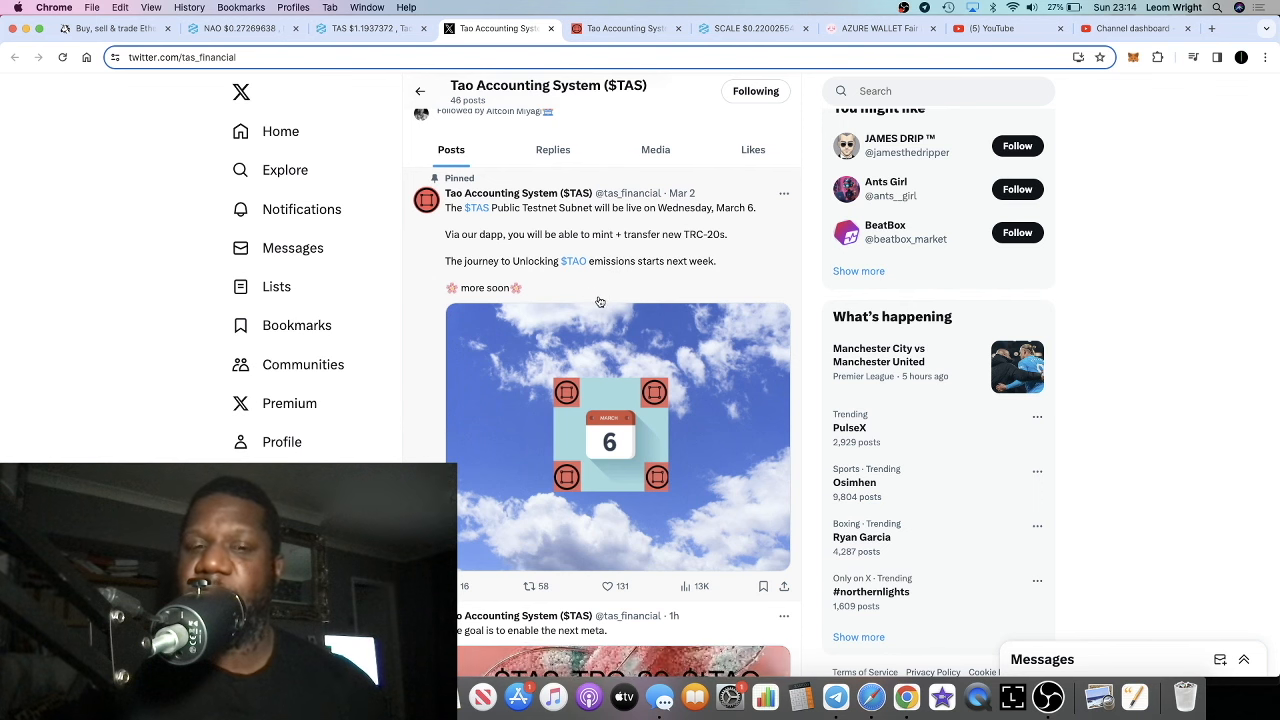
{"action": "mouse_move", "coordinate": [592, 282]}
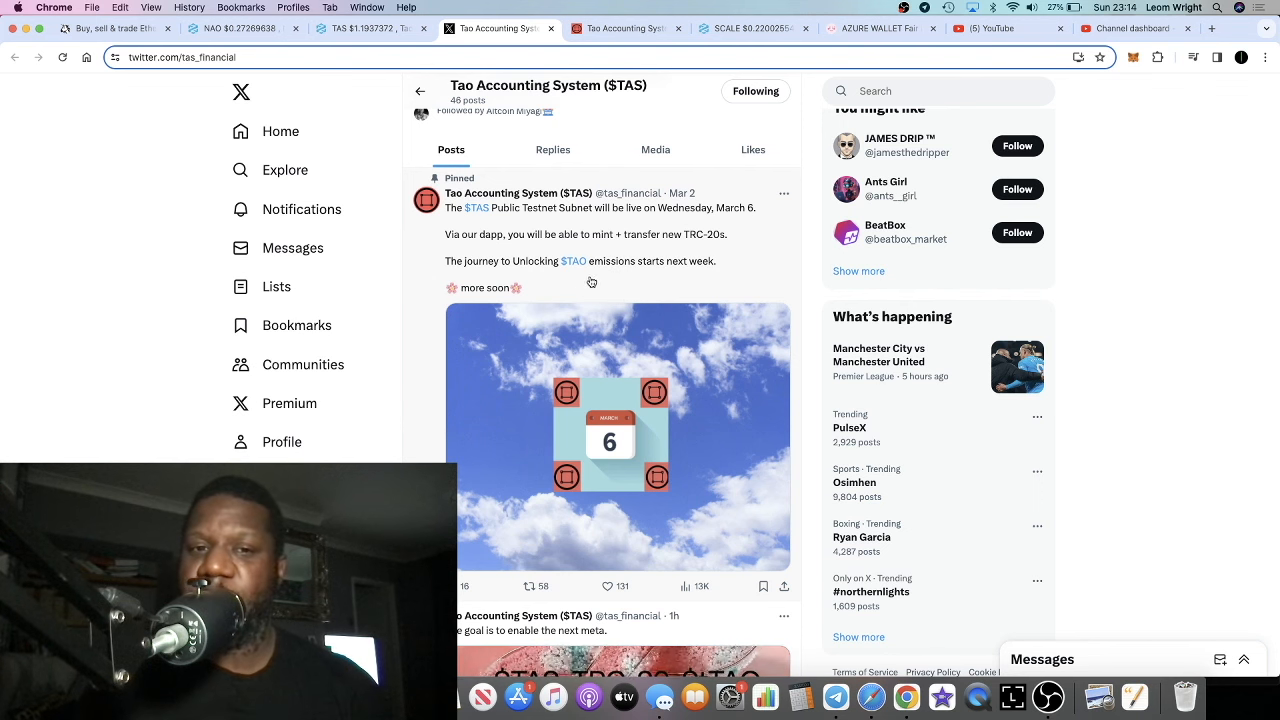
{"action": "mouse_move", "coordinate": [612, 240]}
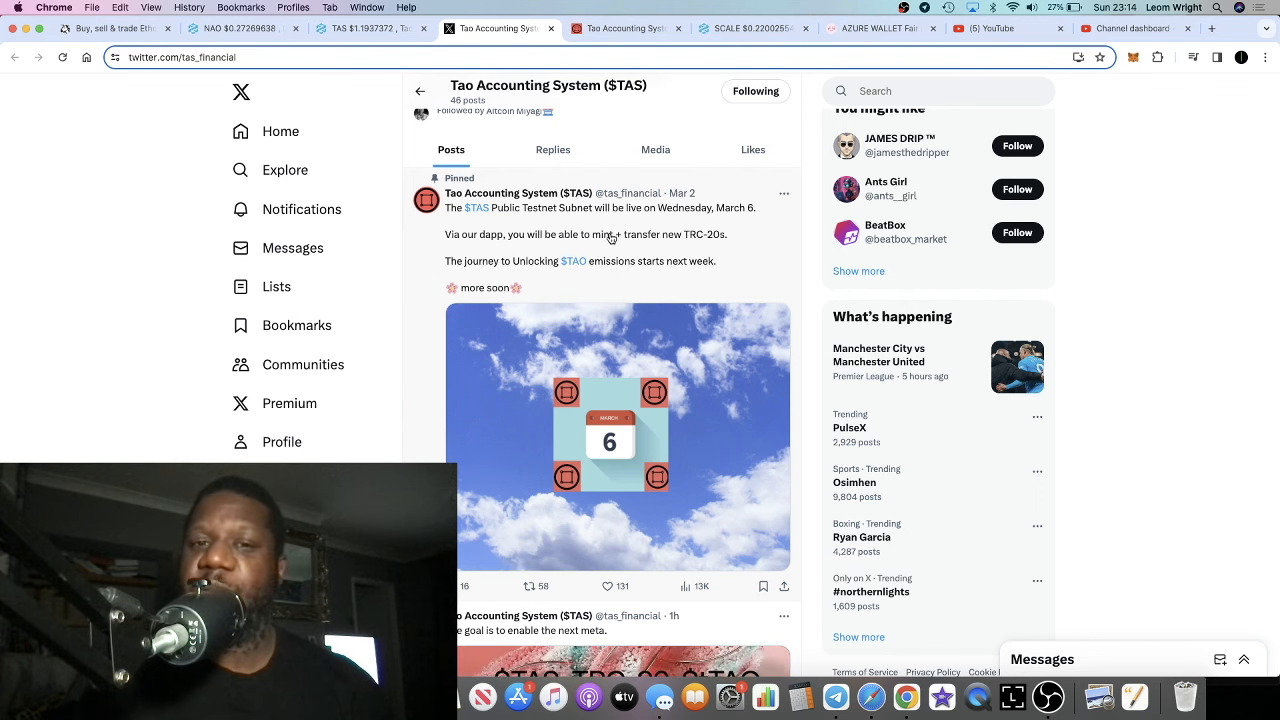
{"action": "mouse_move", "coordinate": [660, 268]}
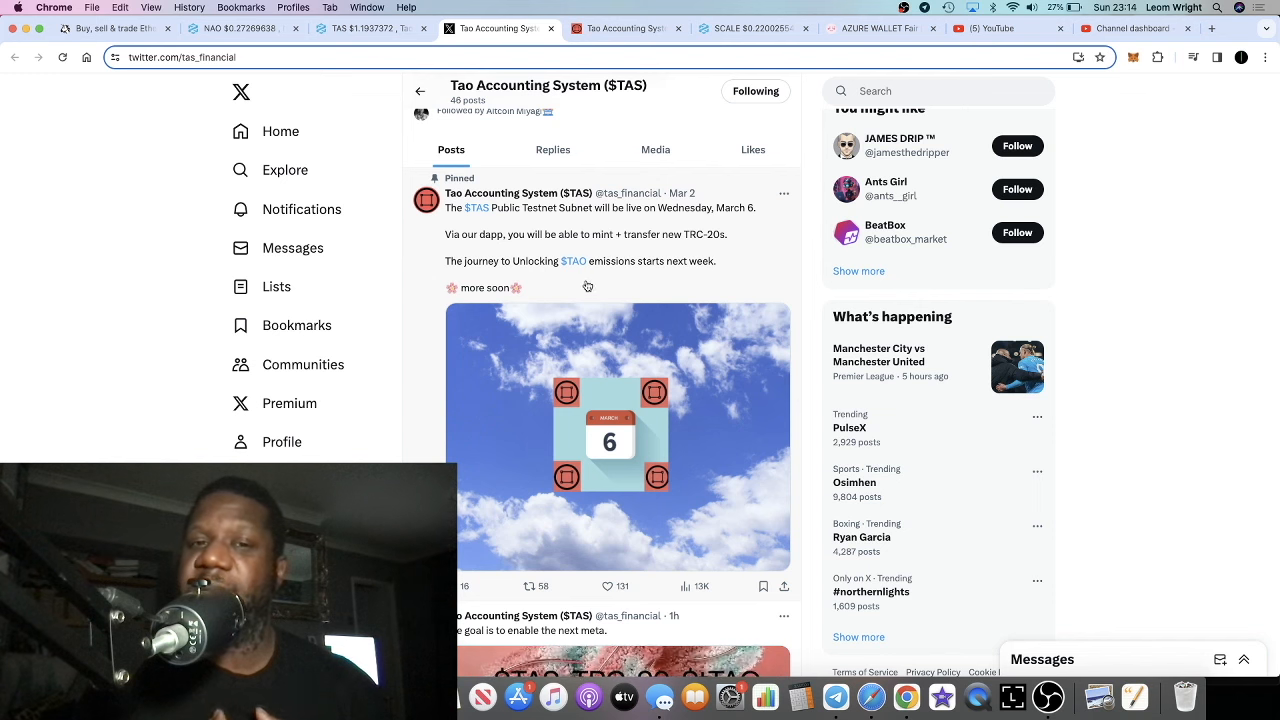
{"action": "scroll", "scroll_direction": "down", "scroll_amount": 3}
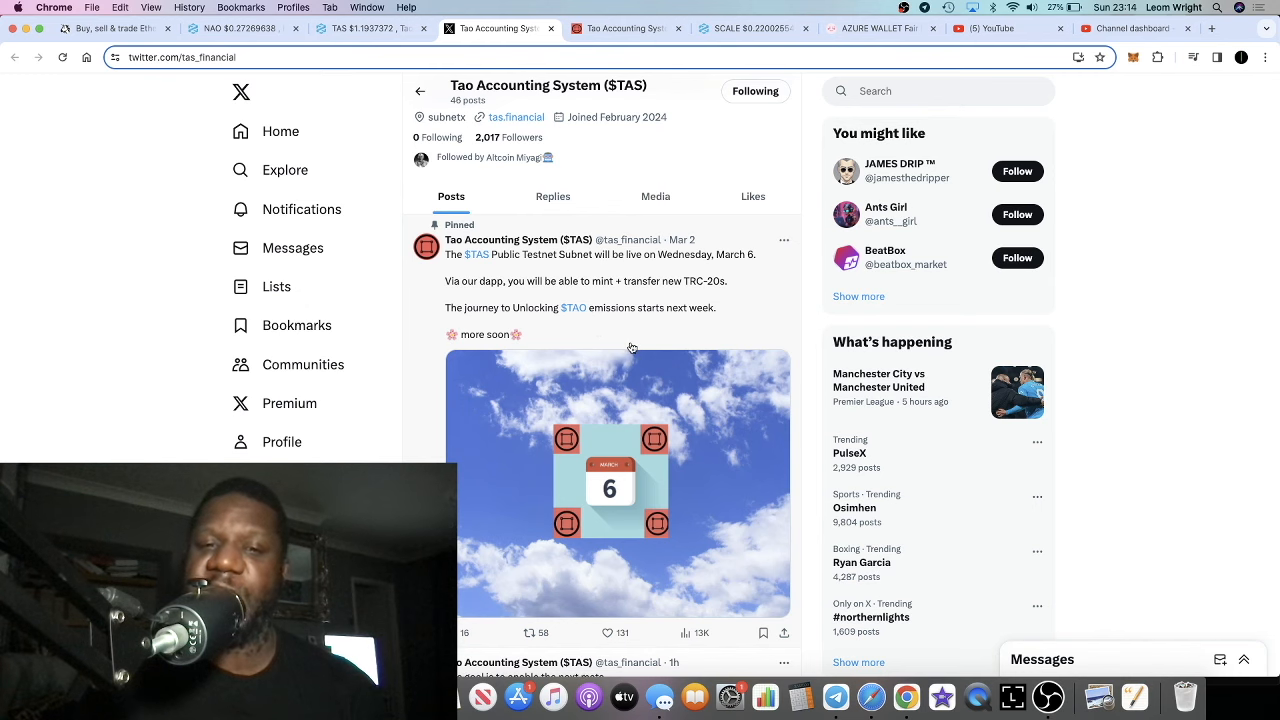
{"action": "scroll", "scroll_direction": "down", "scroll_amount": 3}
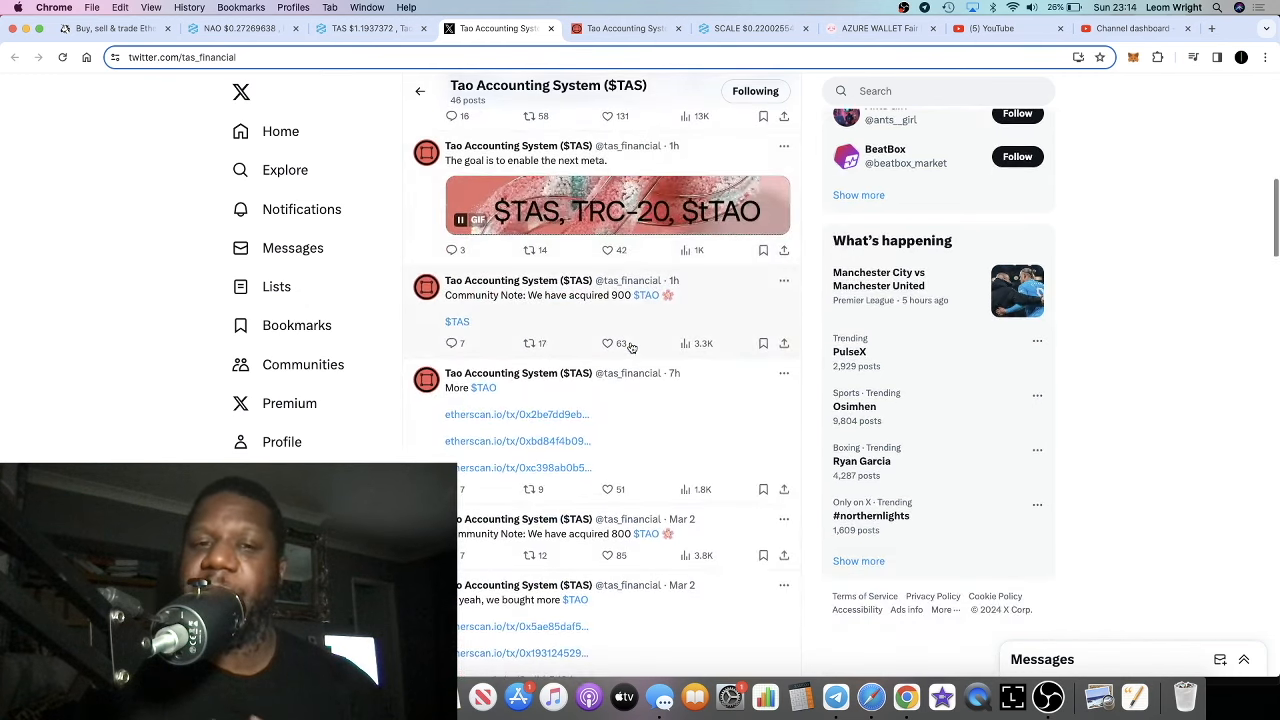
{"action": "scroll", "scroll_direction": "down", "scroll_amount": 3}
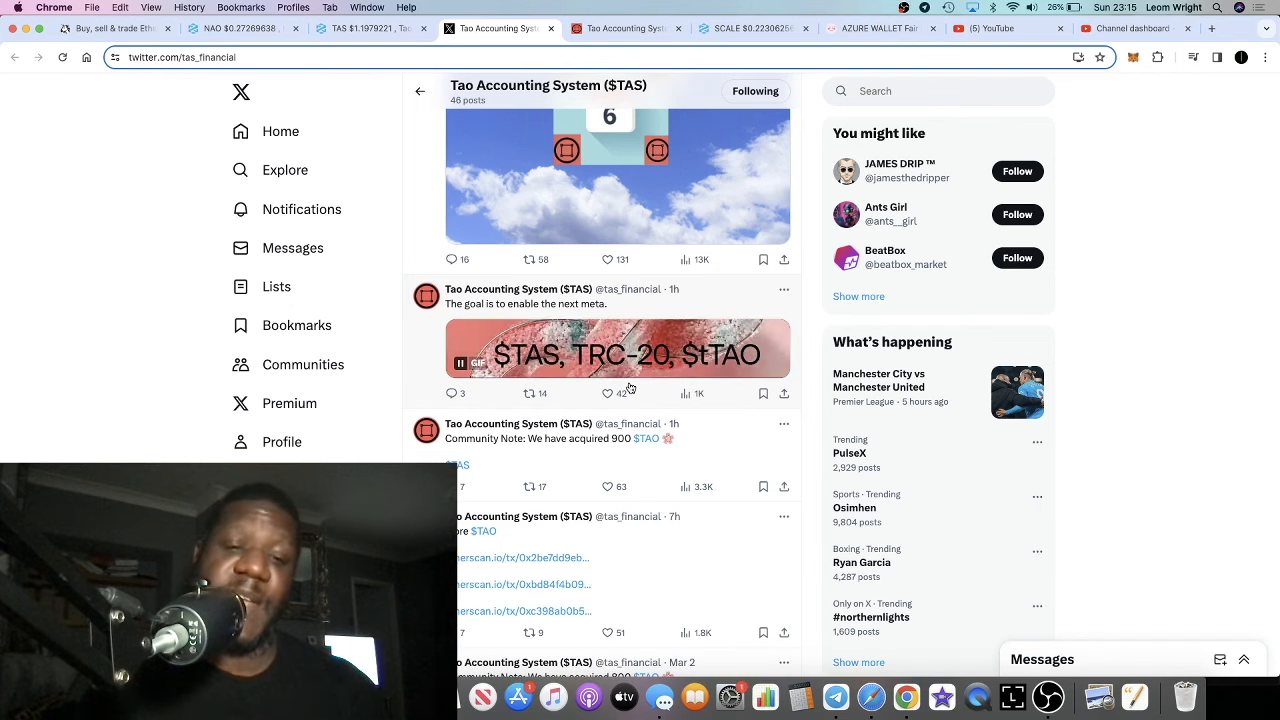
{"action": "scroll", "scroll_direction": "down", "scroll_amount": 3}
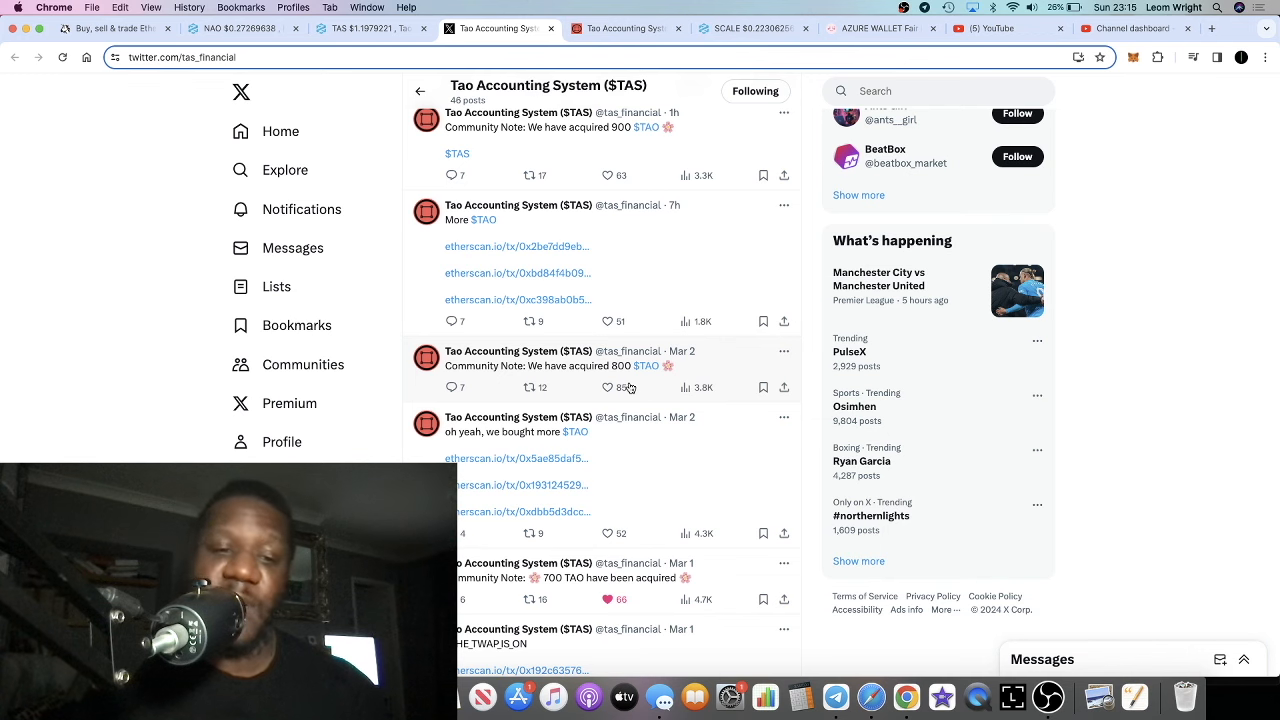
{"action": "scroll", "scroll_direction": "down", "scroll_amount": 3}
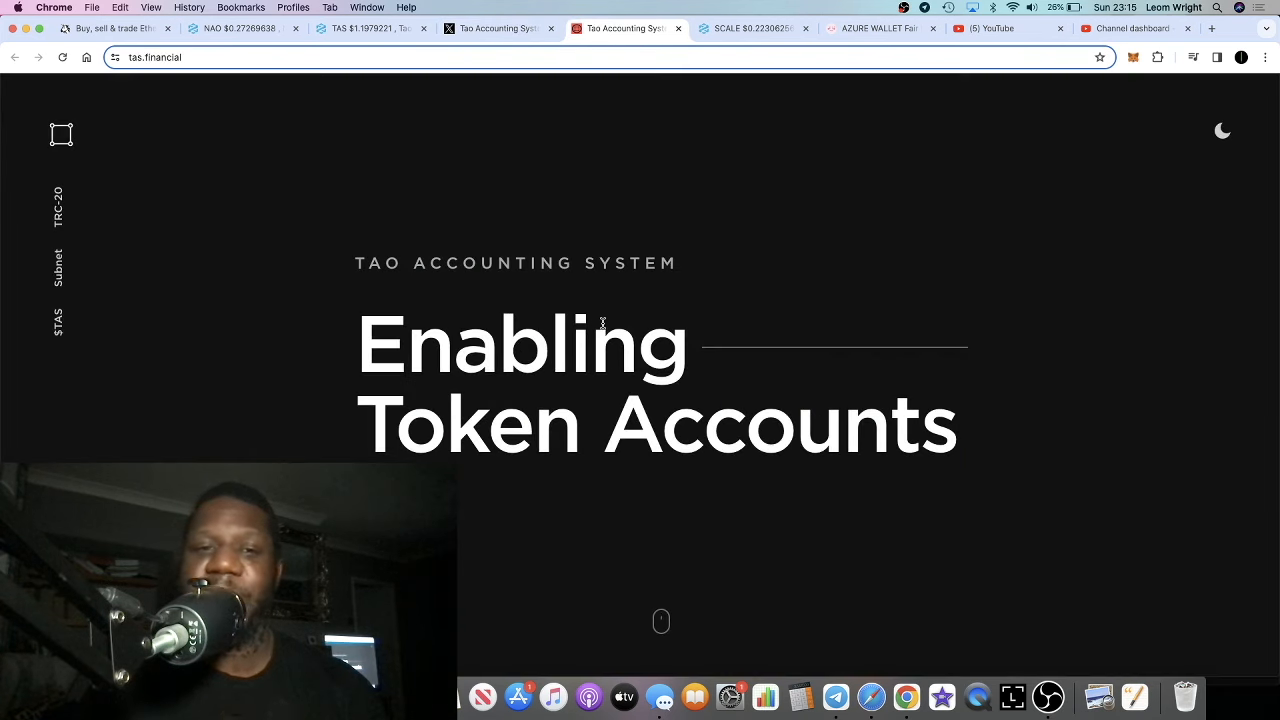
Scroll the tas.financial homepage down to its Subnet - TAS section
{"action": "scroll", "scroll_direction": "down", "scroll_amount": 3}
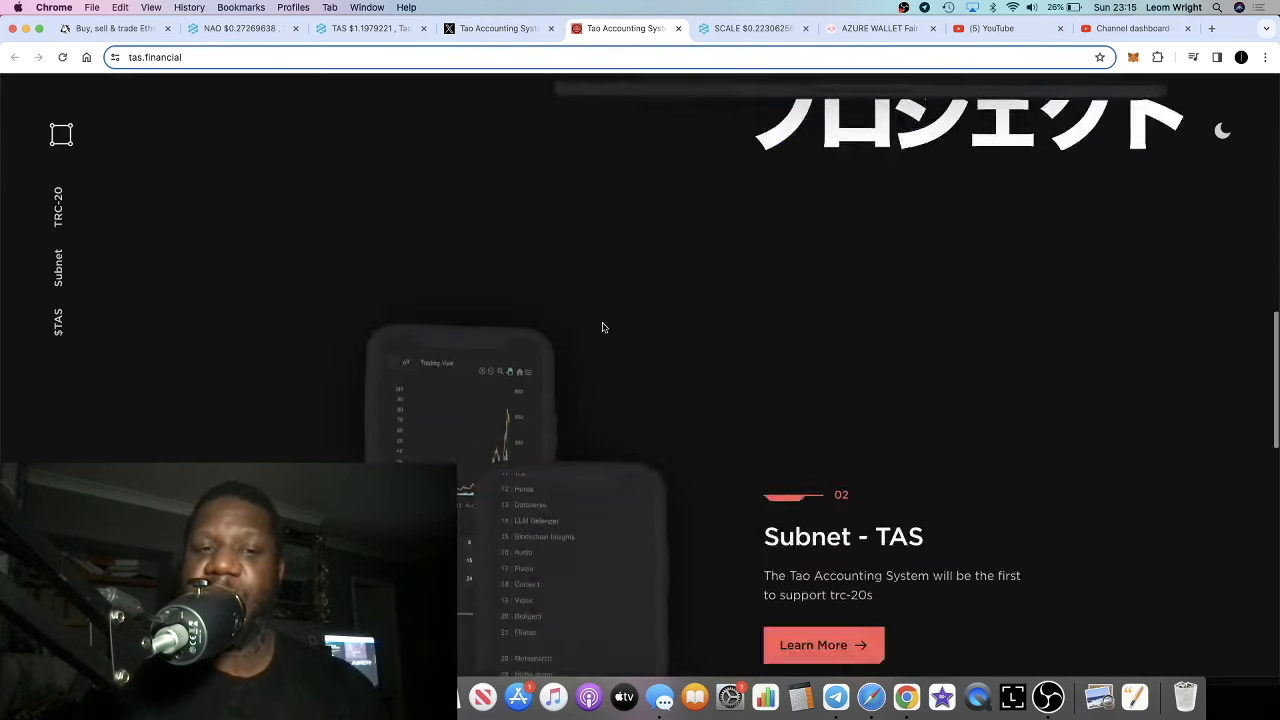
{"action": "scroll", "scroll_direction": "down", "scroll_amount": 3}
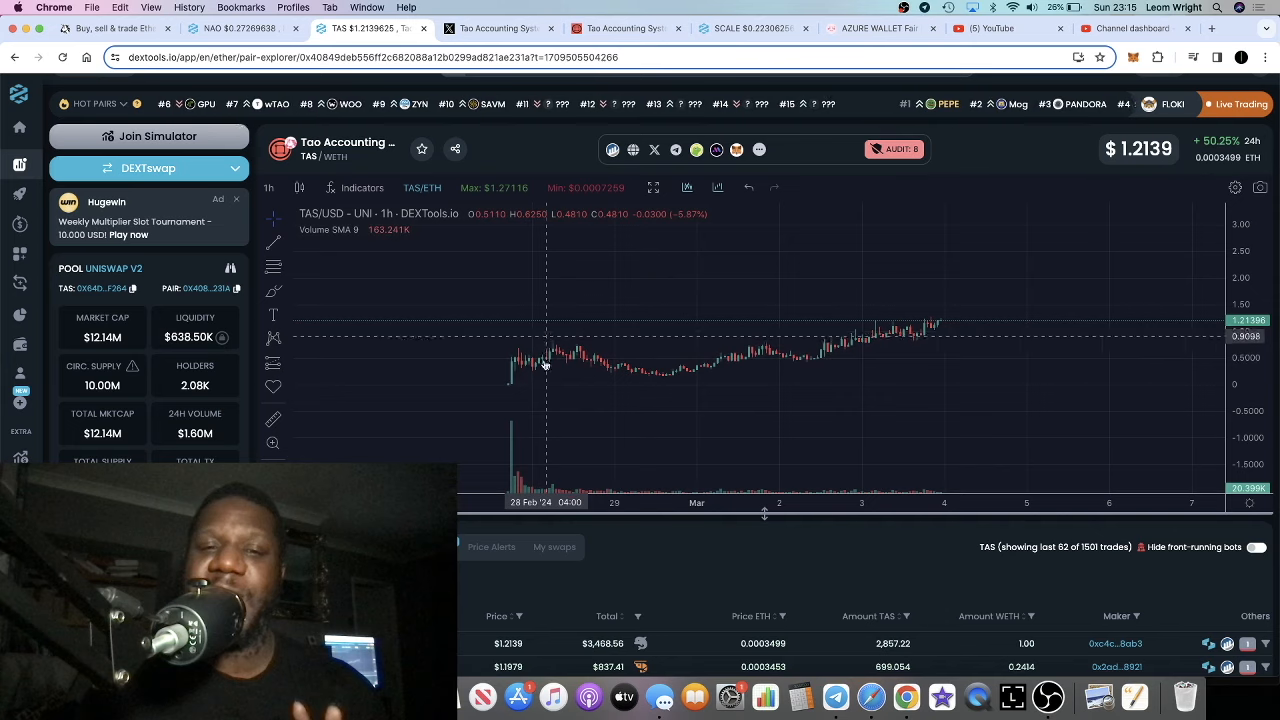
{"action": "mouse_move", "coordinate": [644, 374]}
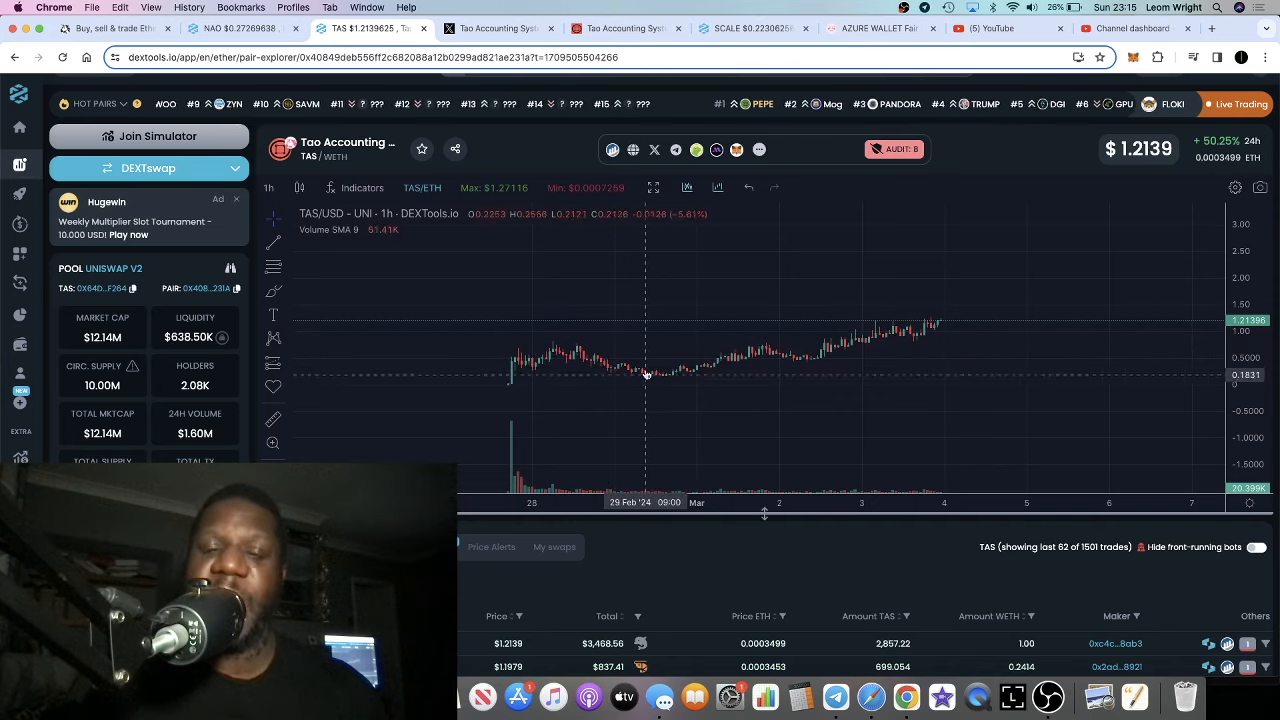
{"action": "mouse_move", "coordinate": [664, 382]}
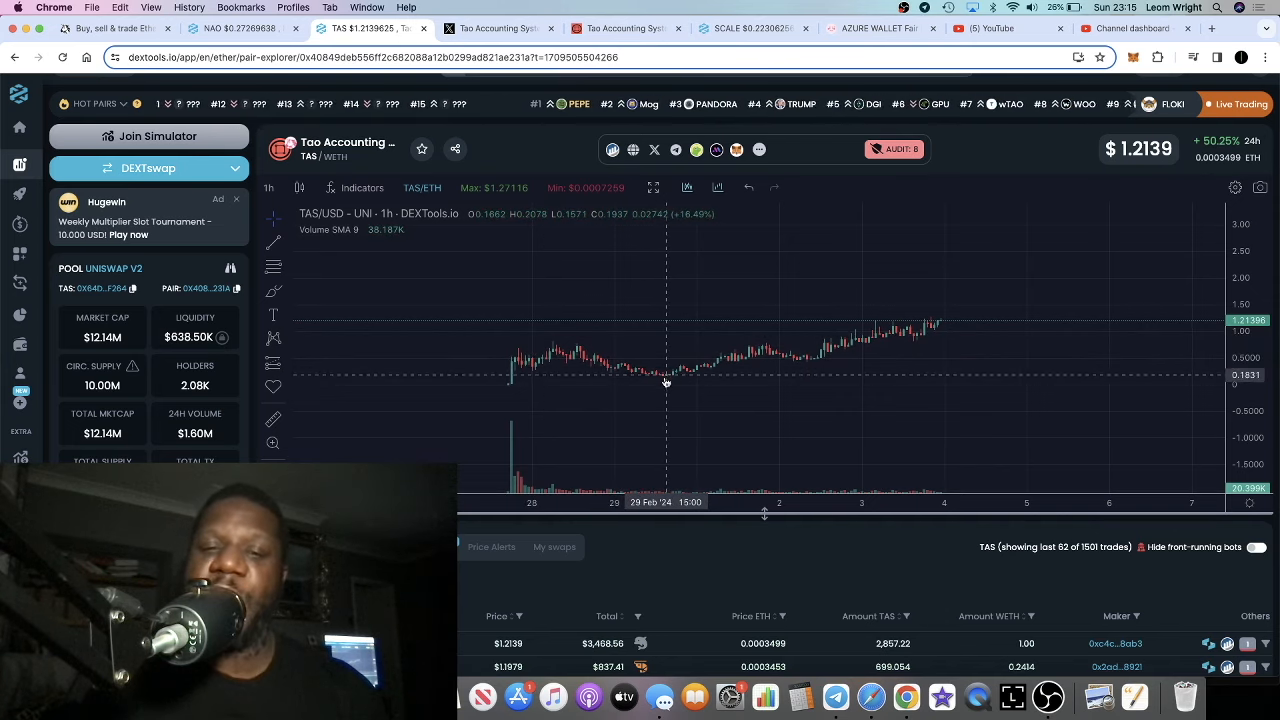
{"action": "mouse_move", "coordinate": [686, 376]}
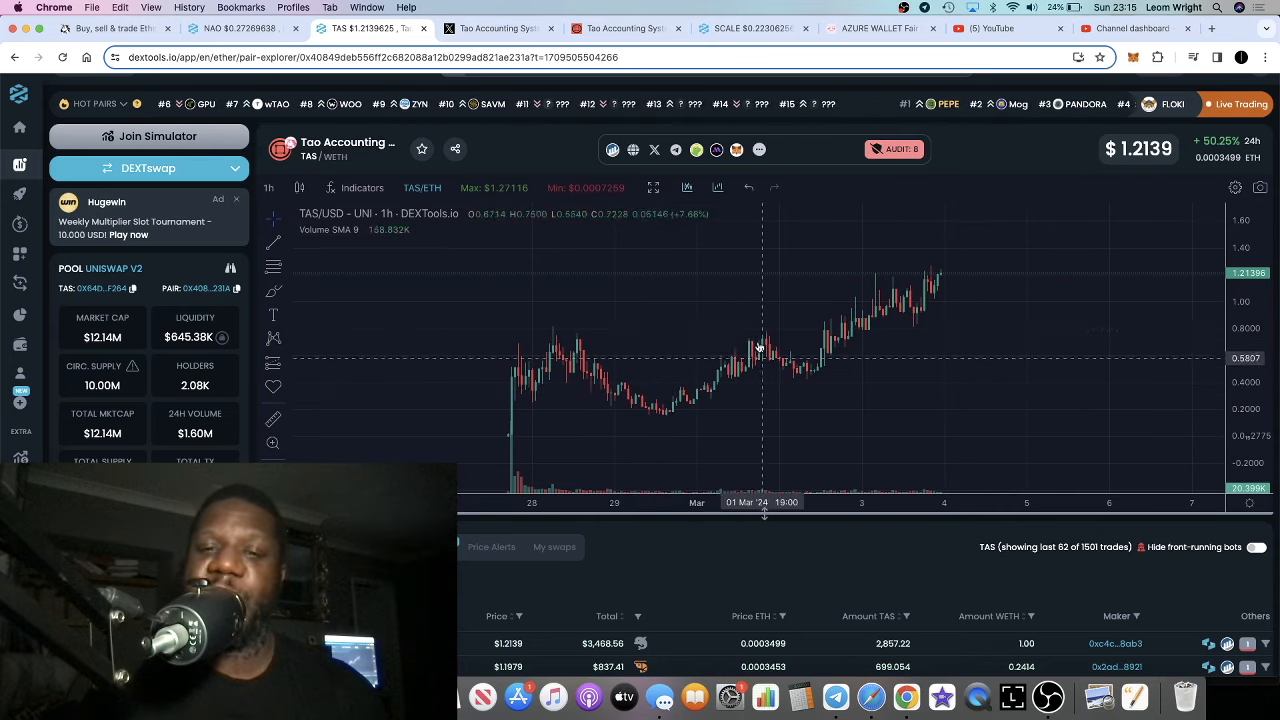
{"action": "mouse_move", "coordinate": [804, 380]}
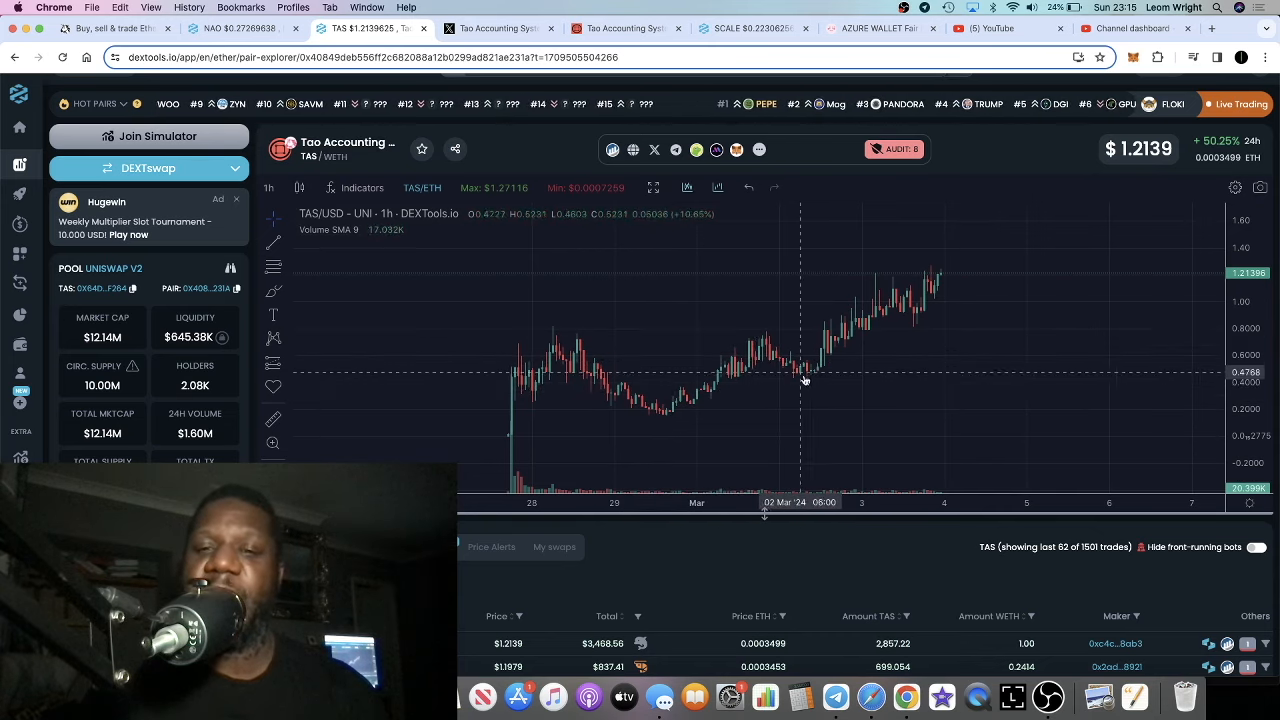
{"action": "mouse_move", "coordinate": [868, 336]}
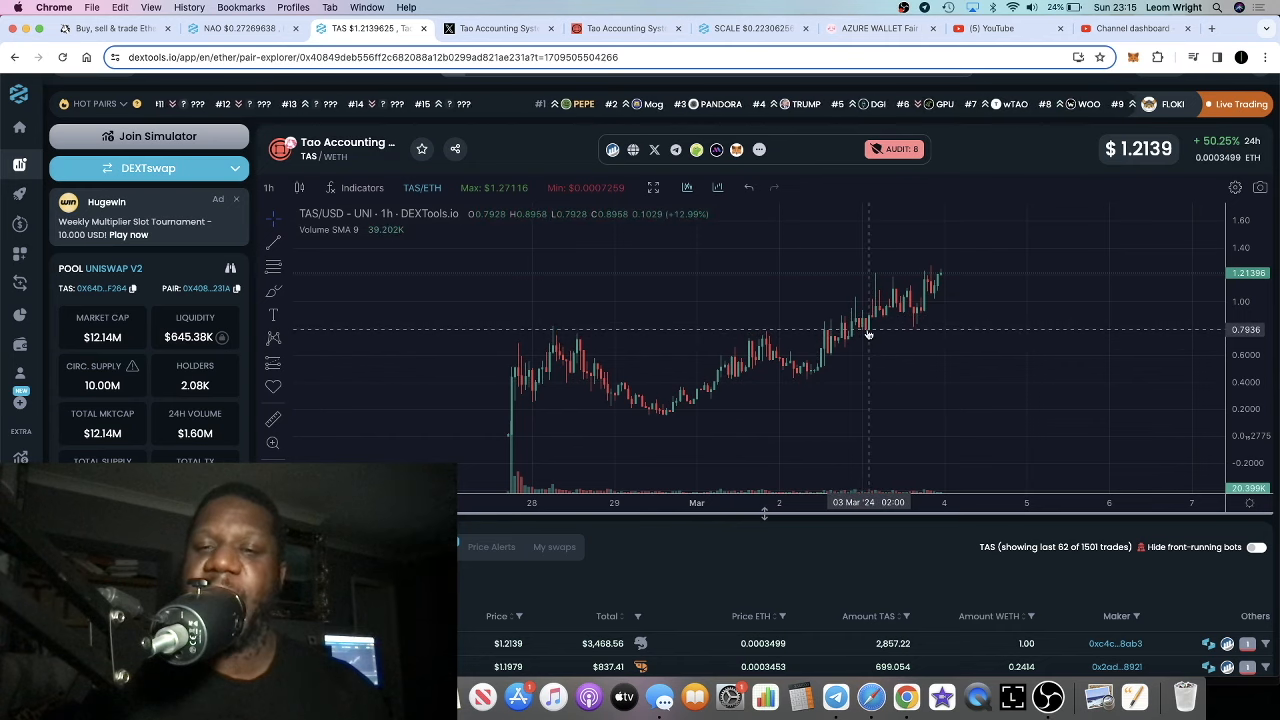
{"action": "mouse_move", "coordinate": [888, 324]}
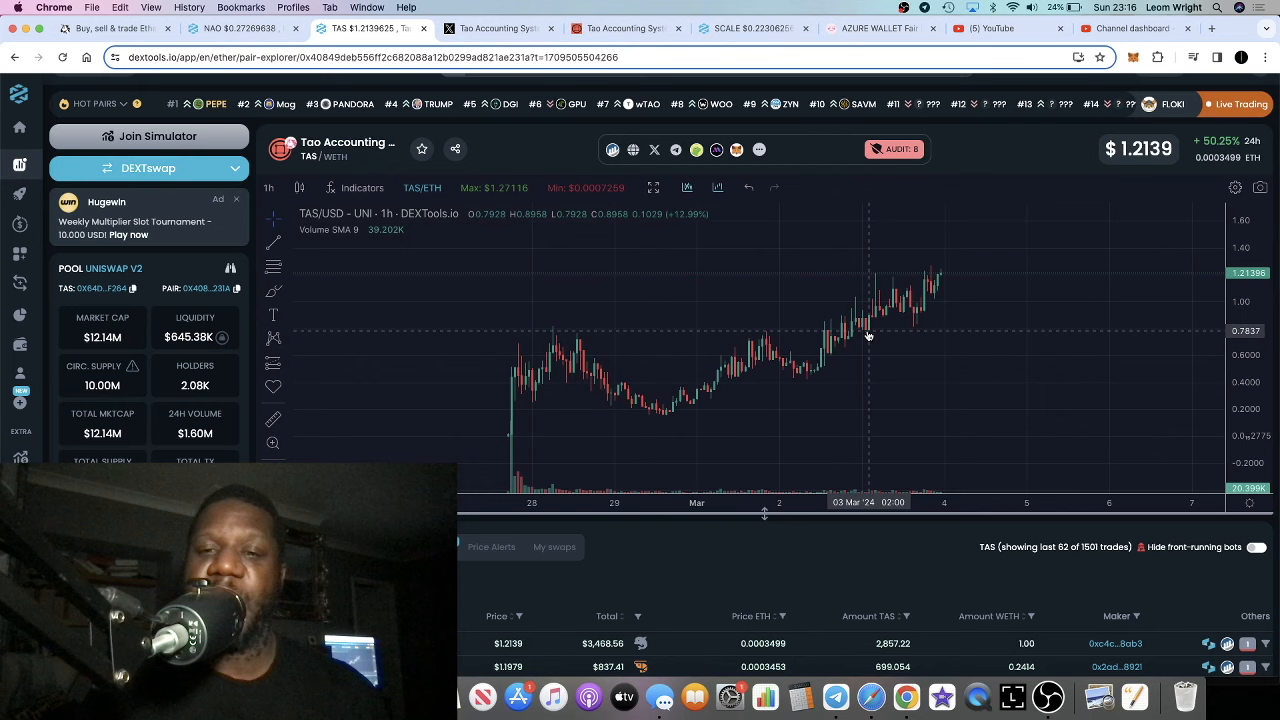
{"action": "mouse_move", "coordinate": [844, 330]}
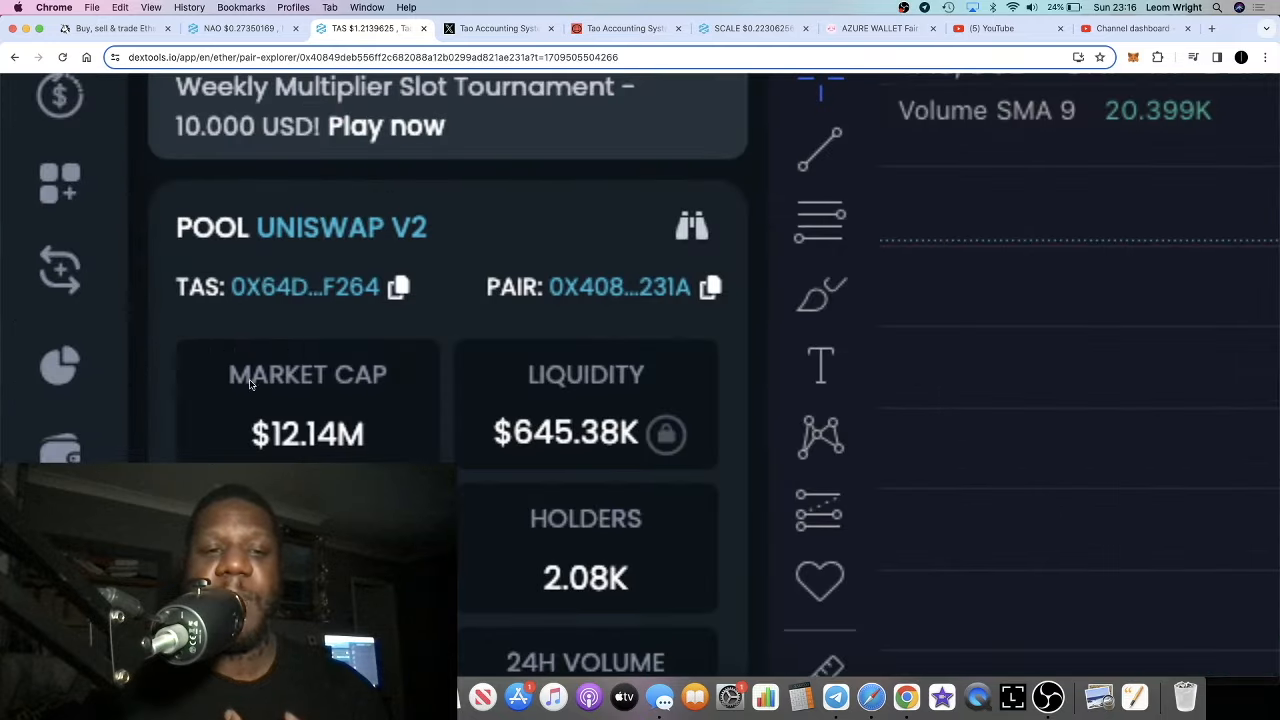
Zoom the DEXTools TAS/USD hourly chart, then return to the Tao Accounting System X profile
{"action": "scroll", "scroll_direction": "down", "scroll_amount": 3}
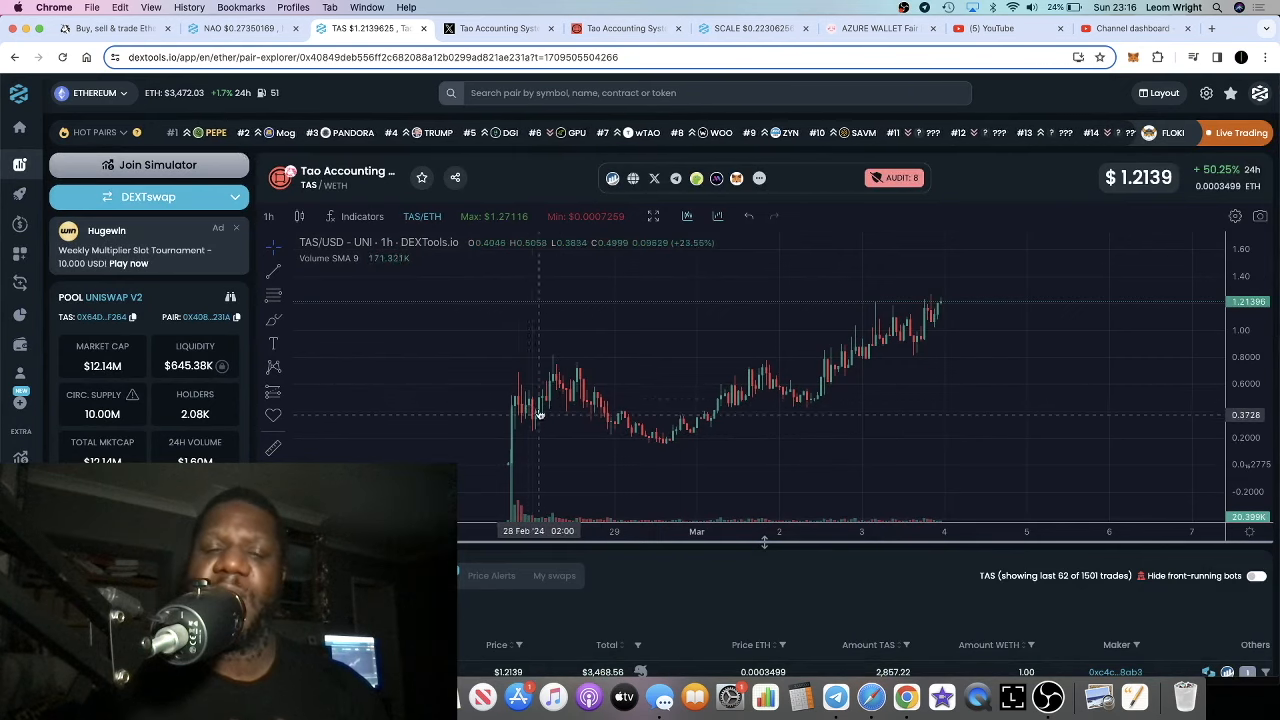
{"action": "mouse_move", "coordinate": [304, 428]}
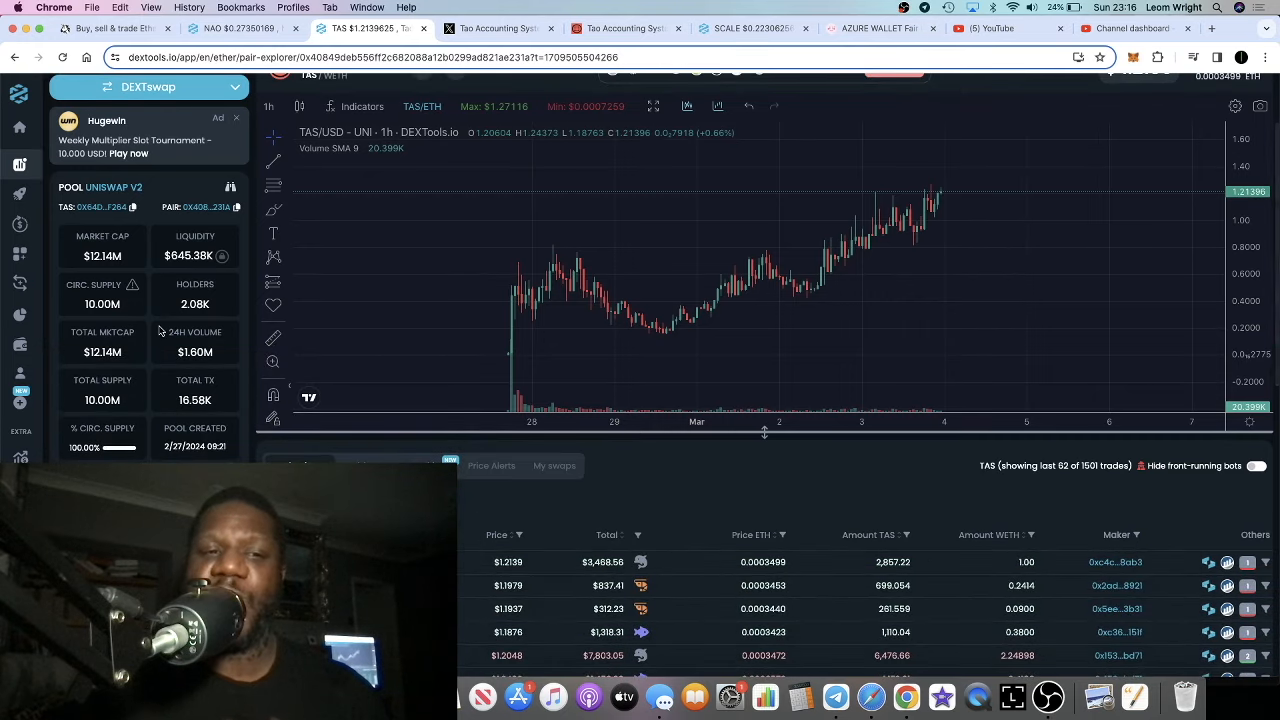
{"action": "mouse_move", "coordinate": [122, 316]}
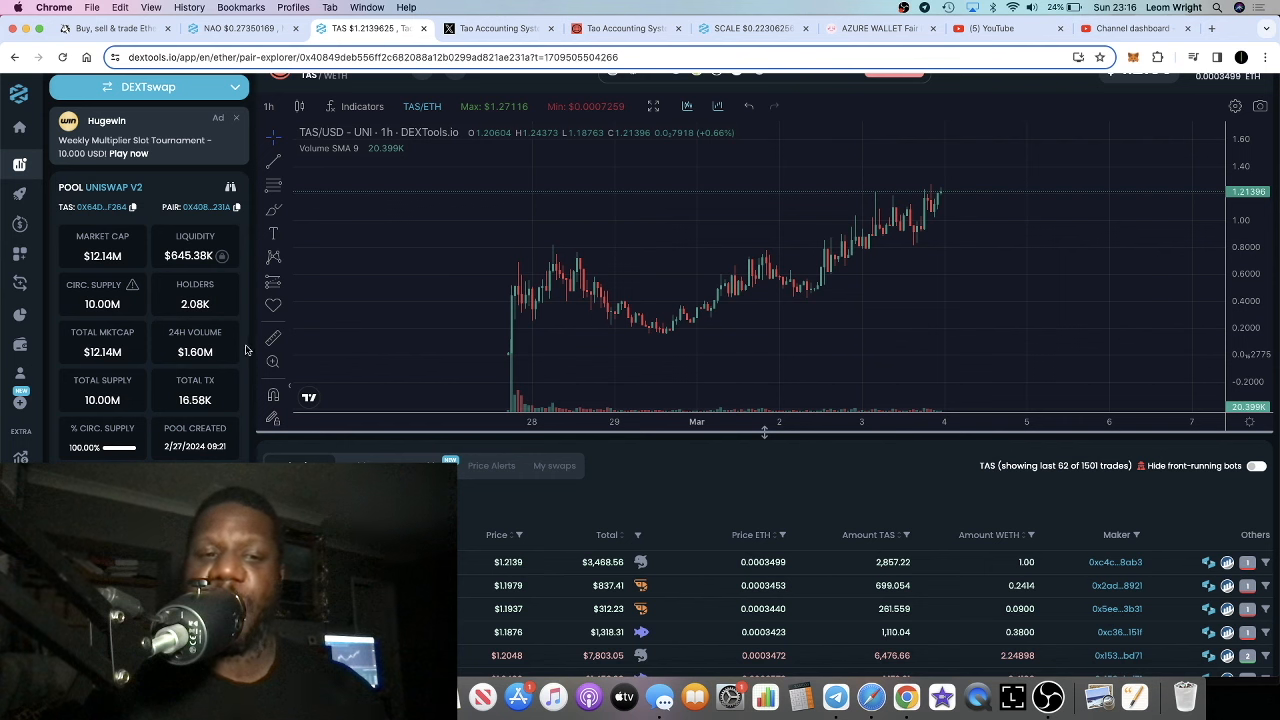
{"action": "mouse_move", "coordinate": [272, 362]}
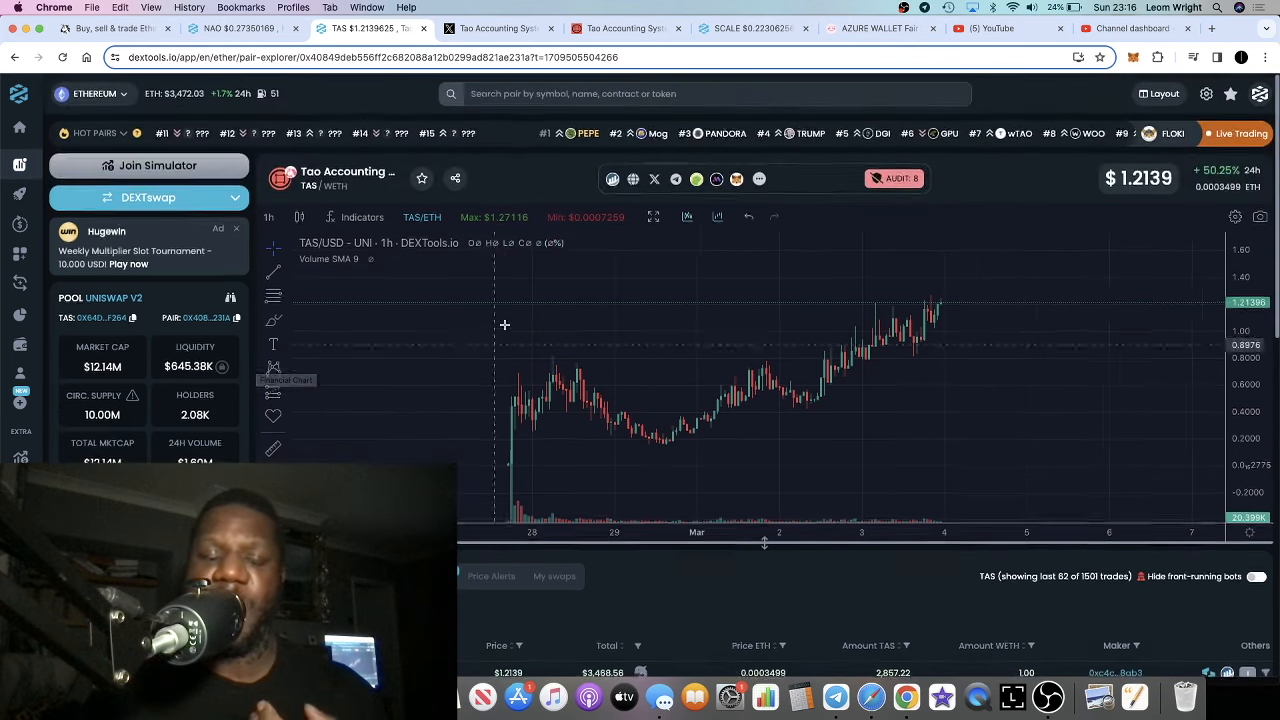
{"action": "mouse_move", "coordinate": [572, 336]}
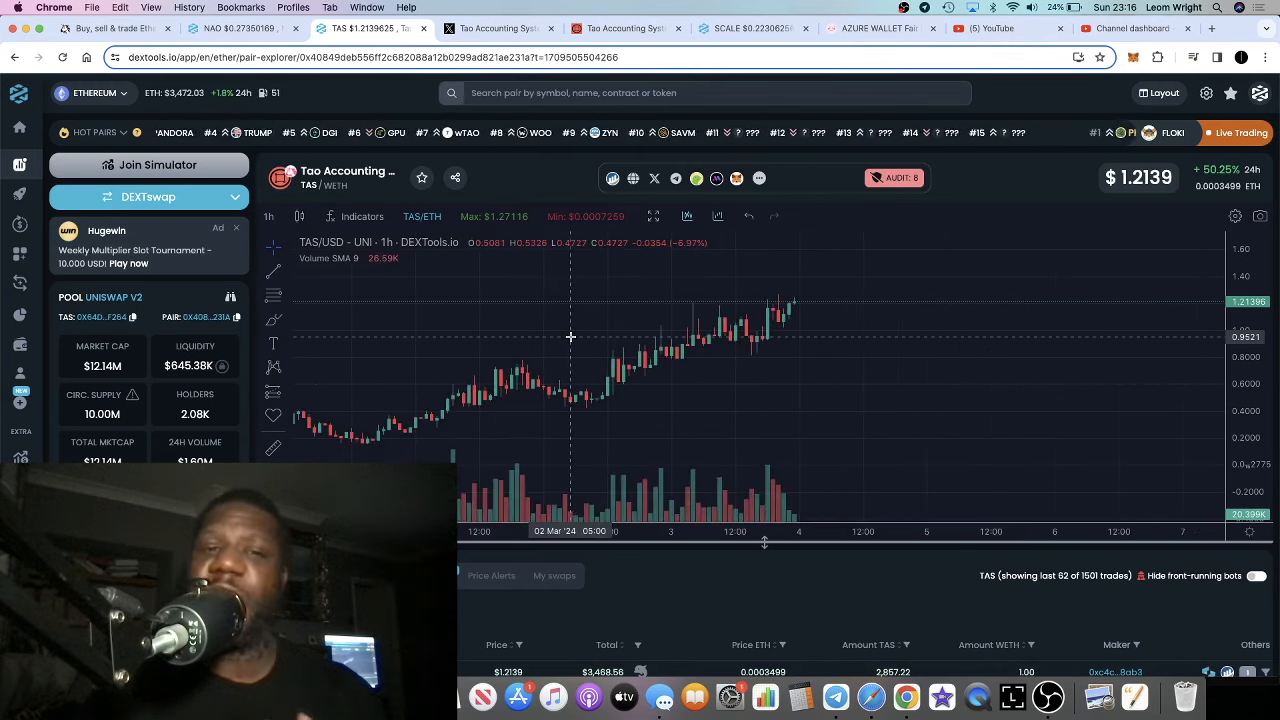
{"action": "left_click", "coordinate": [500, 28]}
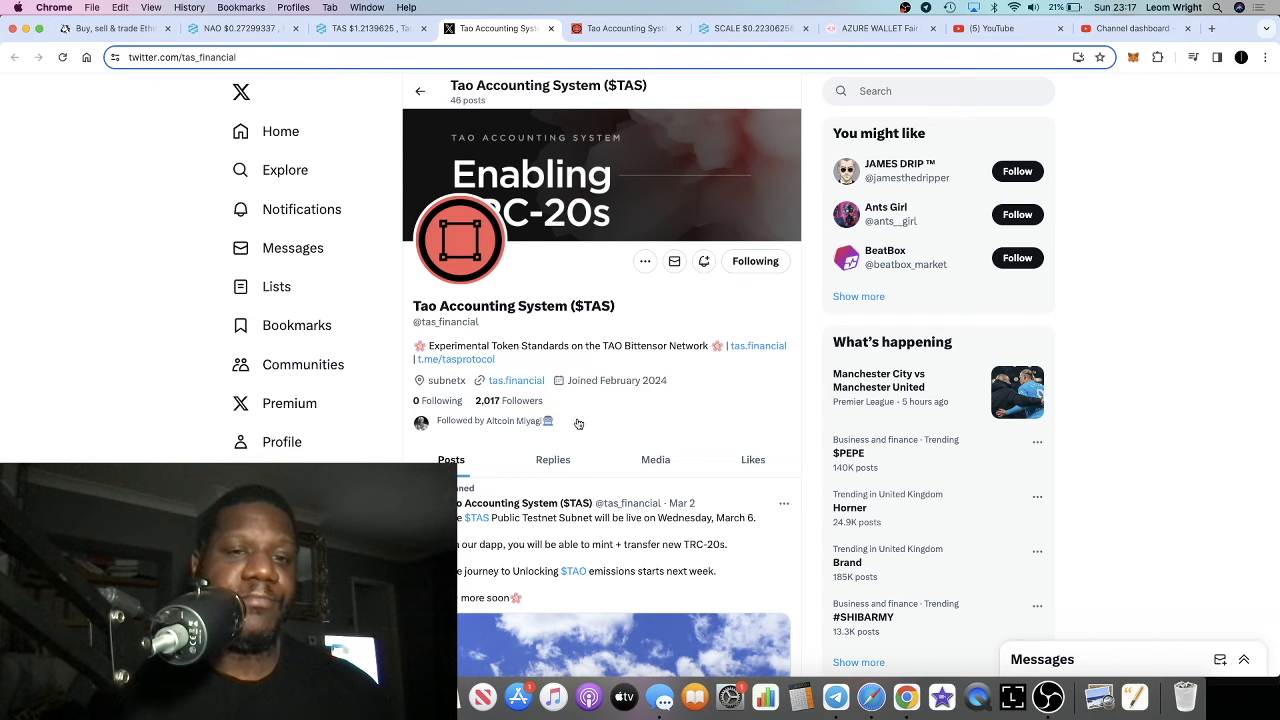
{"action": "scroll", "scroll_direction": "down", "scroll_amount": 3}
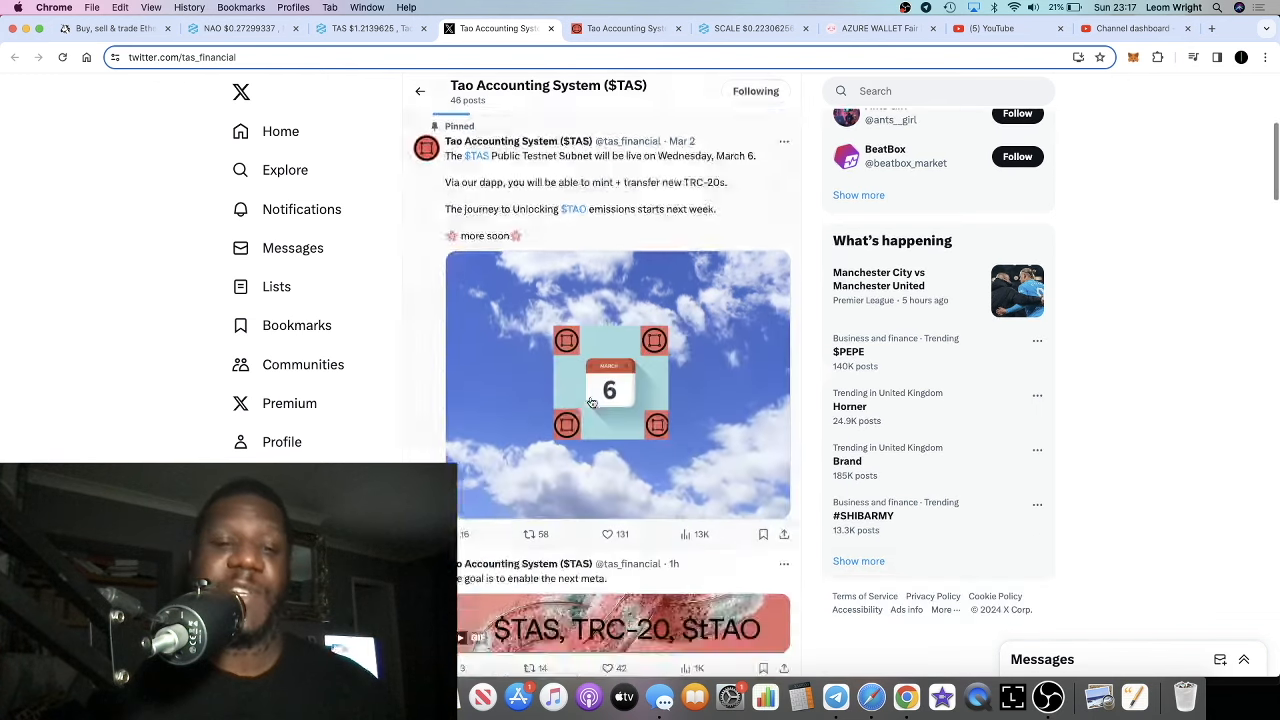
{"action": "scroll", "scroll_direction": "down", "scroll_amount": 3}
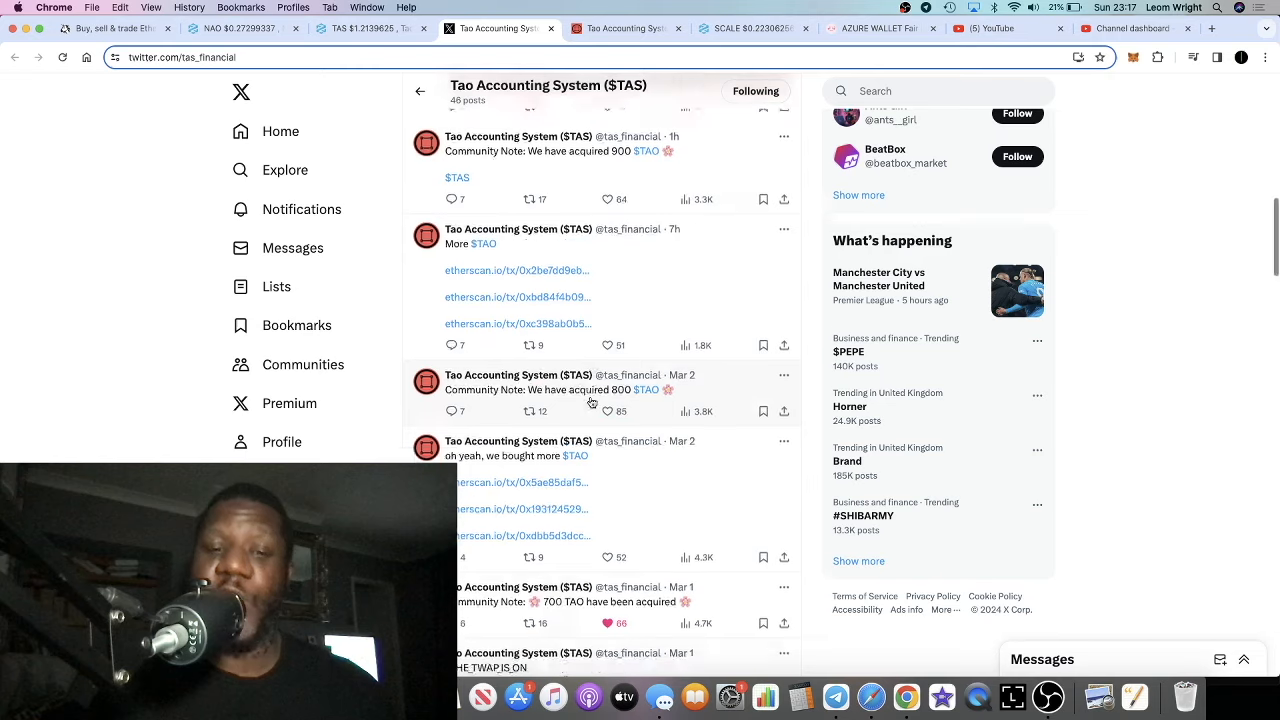
{"action": "scroll", "scroll_direction": "down", "scroll_amount": 3}
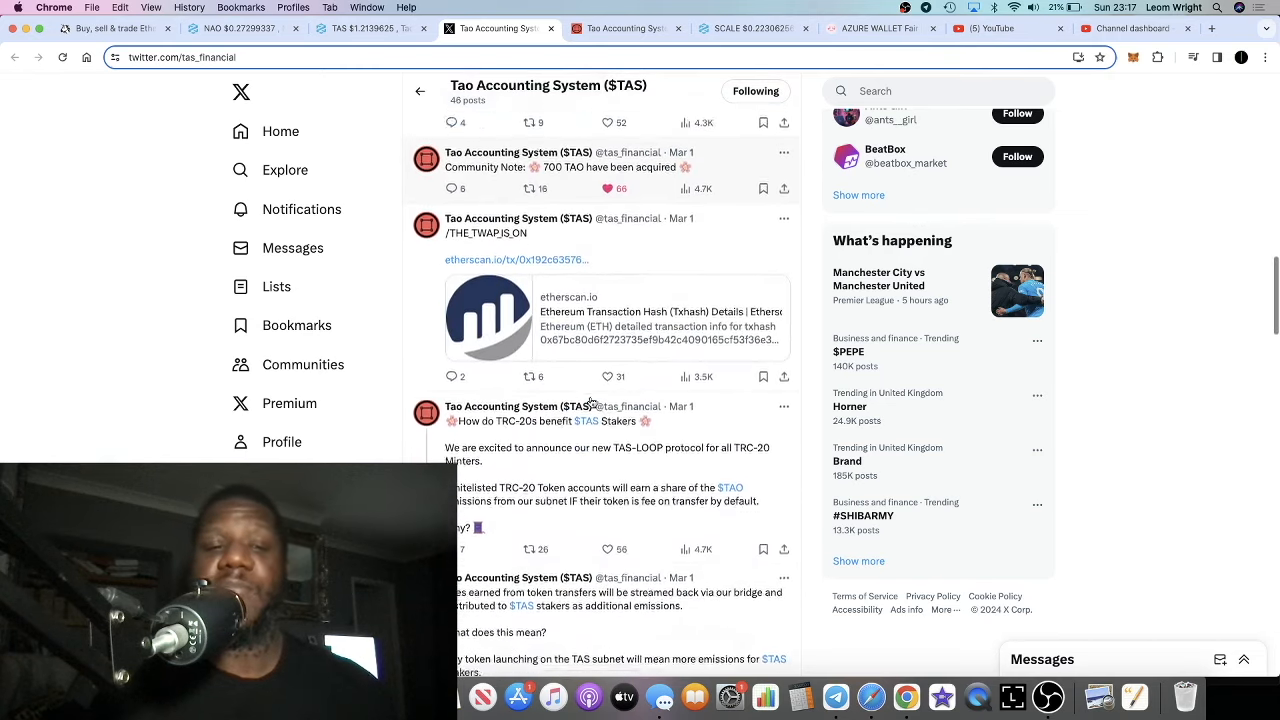
{"action": "scroll", "scroll_direction": "down", "scroll_amount": 3}
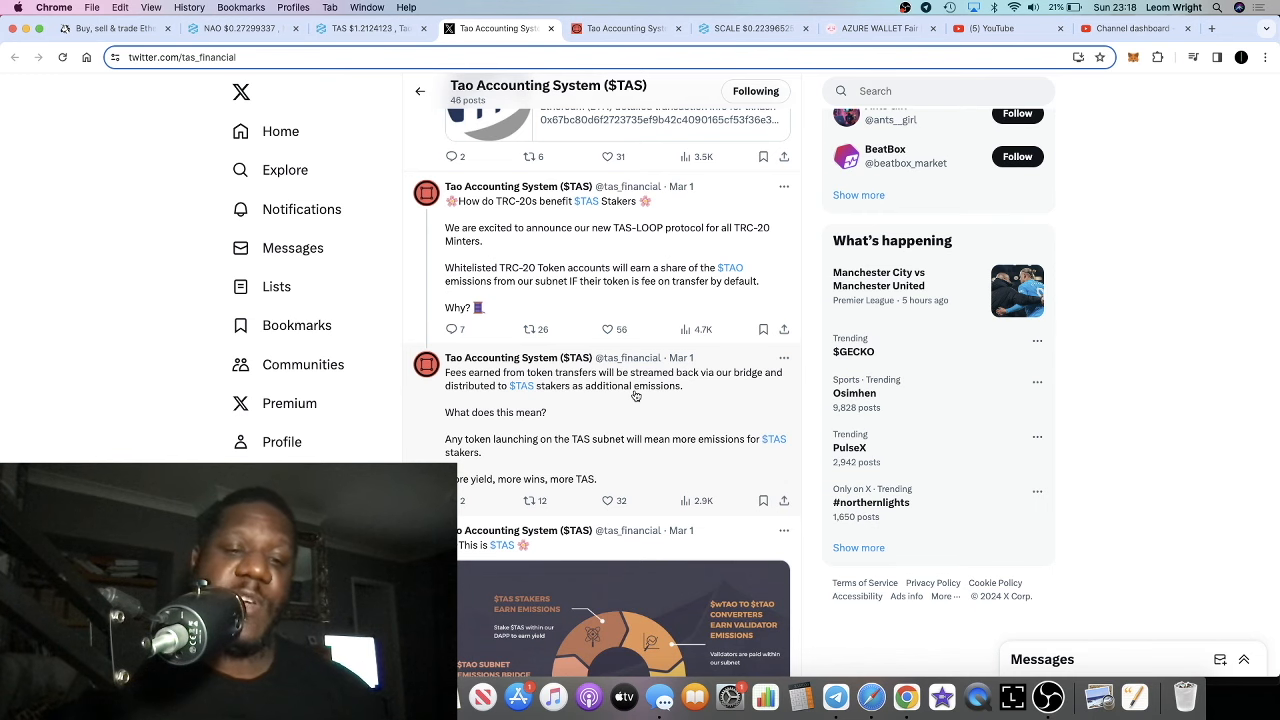
{"action": "scroll", "scroll_direction": "down", "scroll_amount": 3}
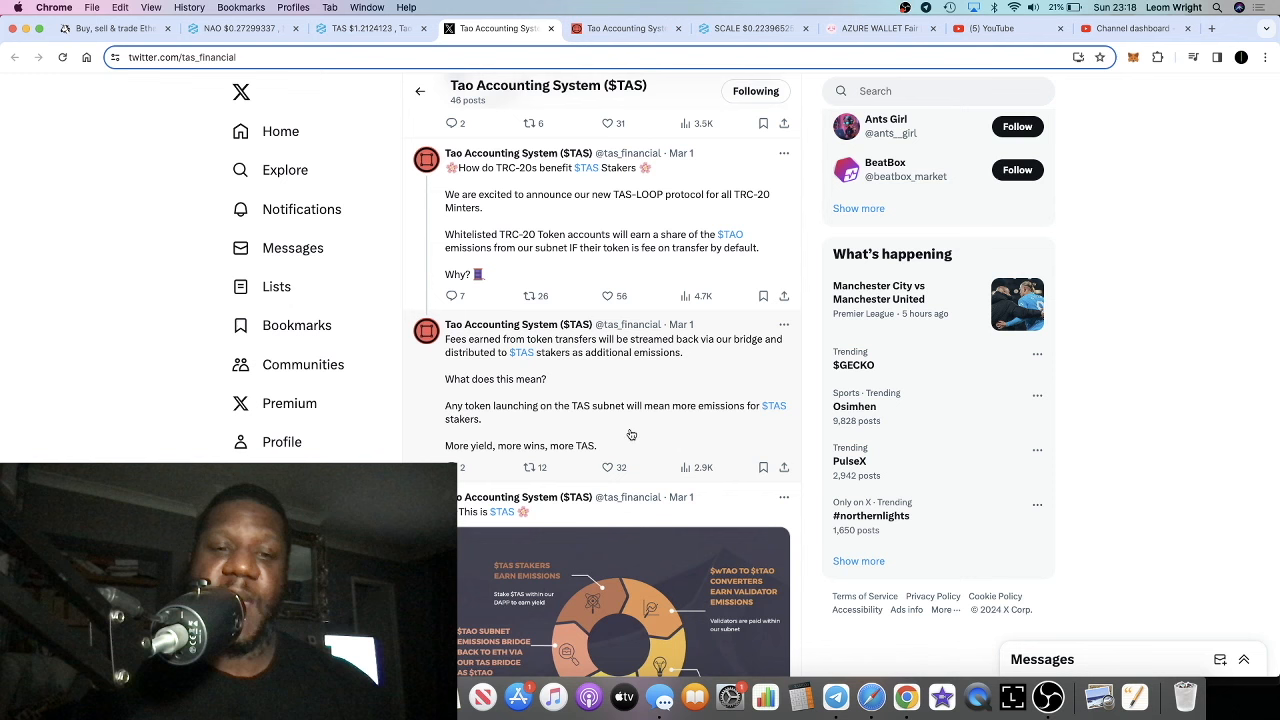
{"action": "scroll", "scroll_direction": "down", "scroll_amount": 3}
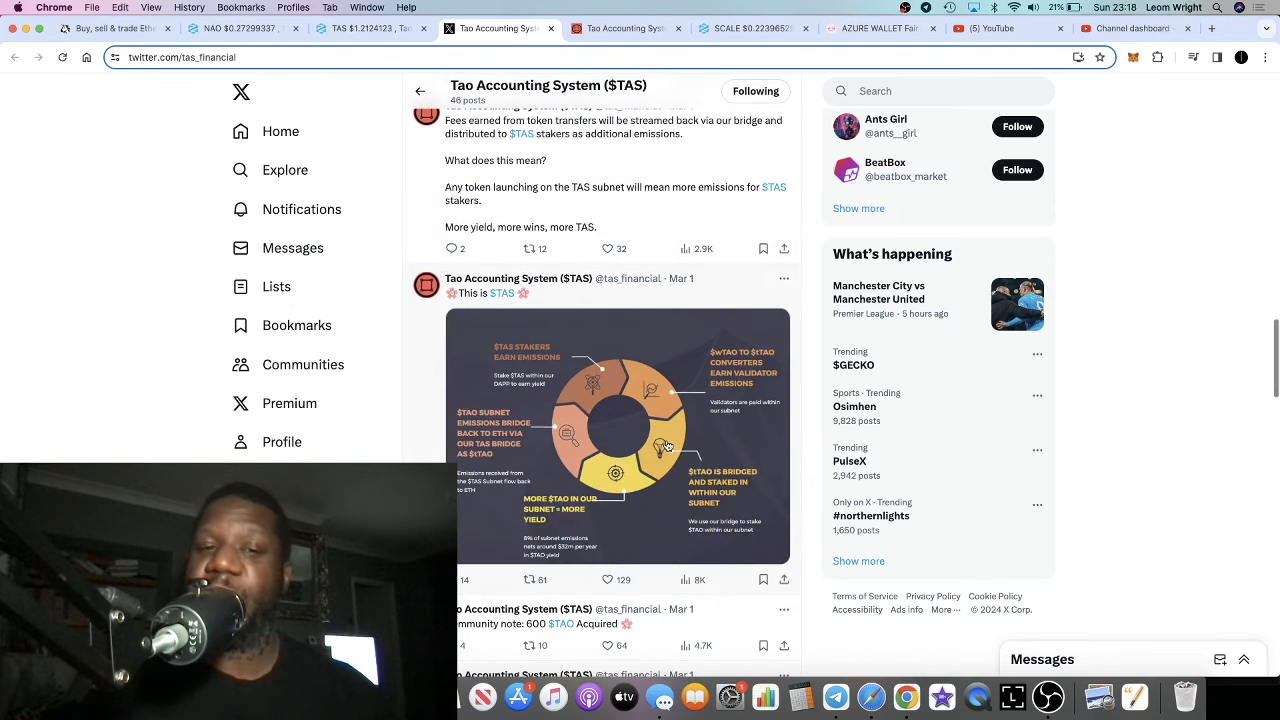
{"action": "scroll", "scroll_direction": "down", "scroll_amount": 3}
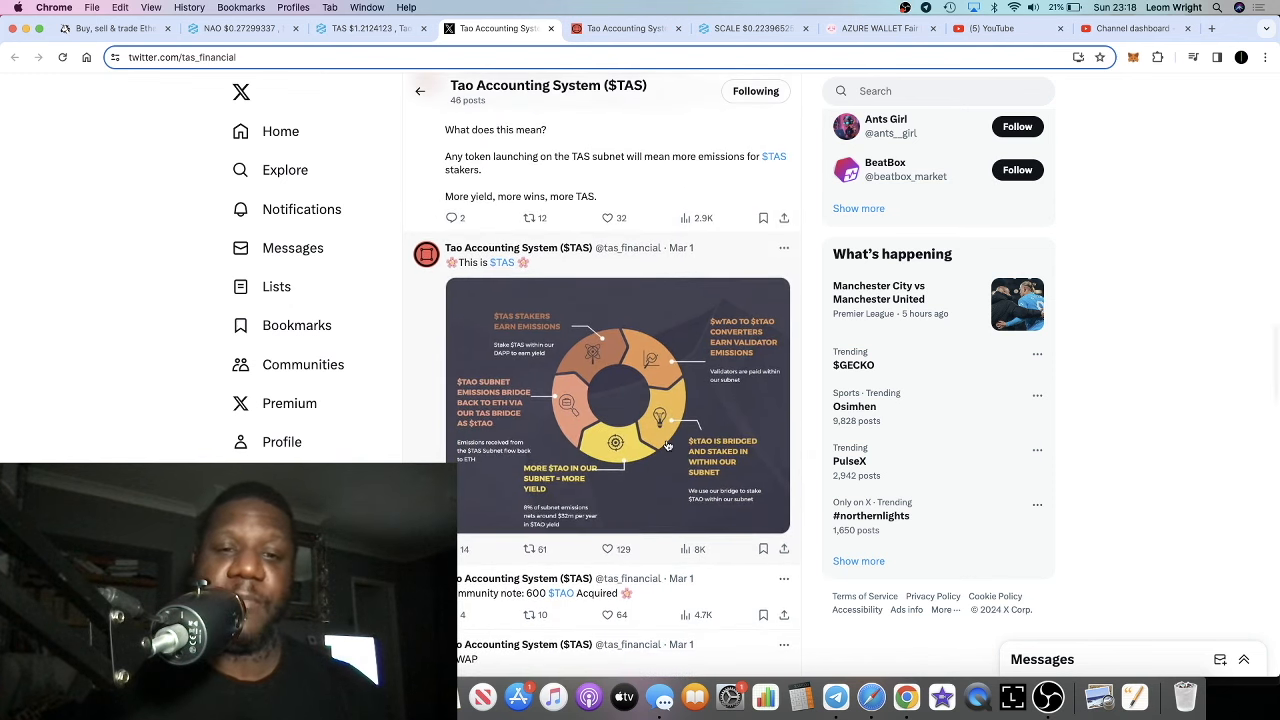
{"action": "scroll", "scroll_direction": "down", "scroll_amount": 3}
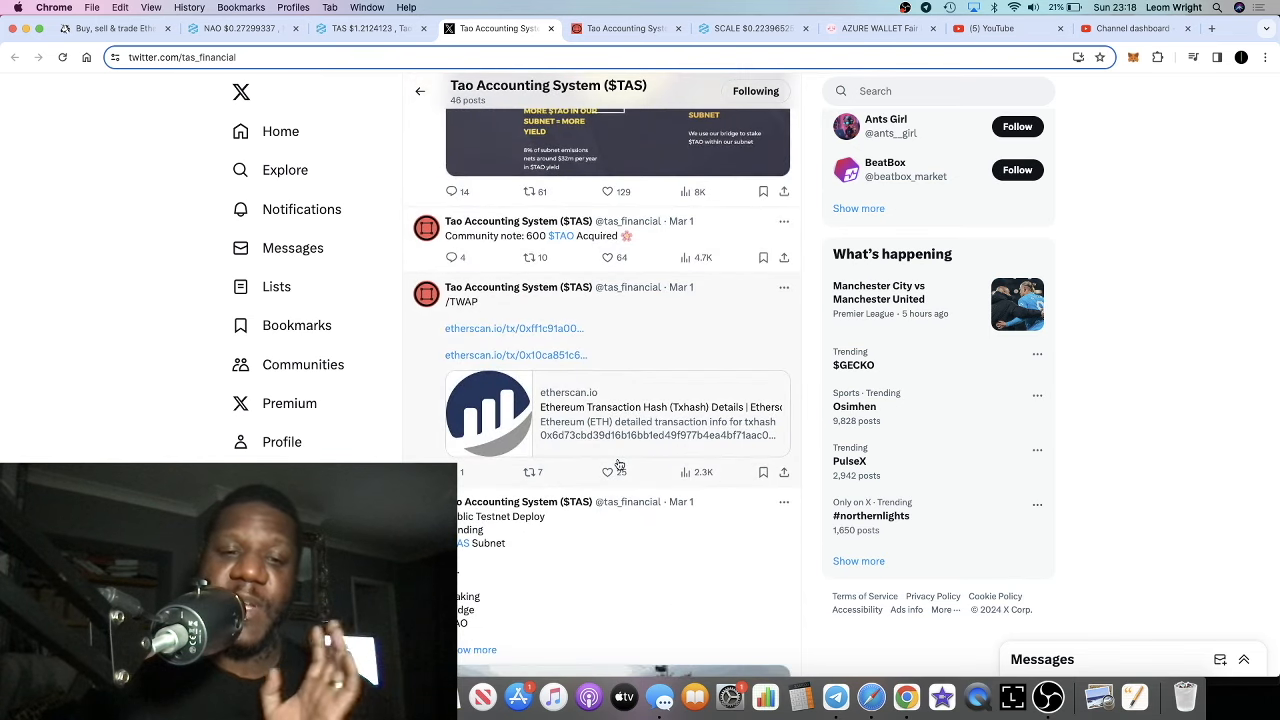
{"action": "scroll", "scroll_direction": "down", "scroll_amount": 3}
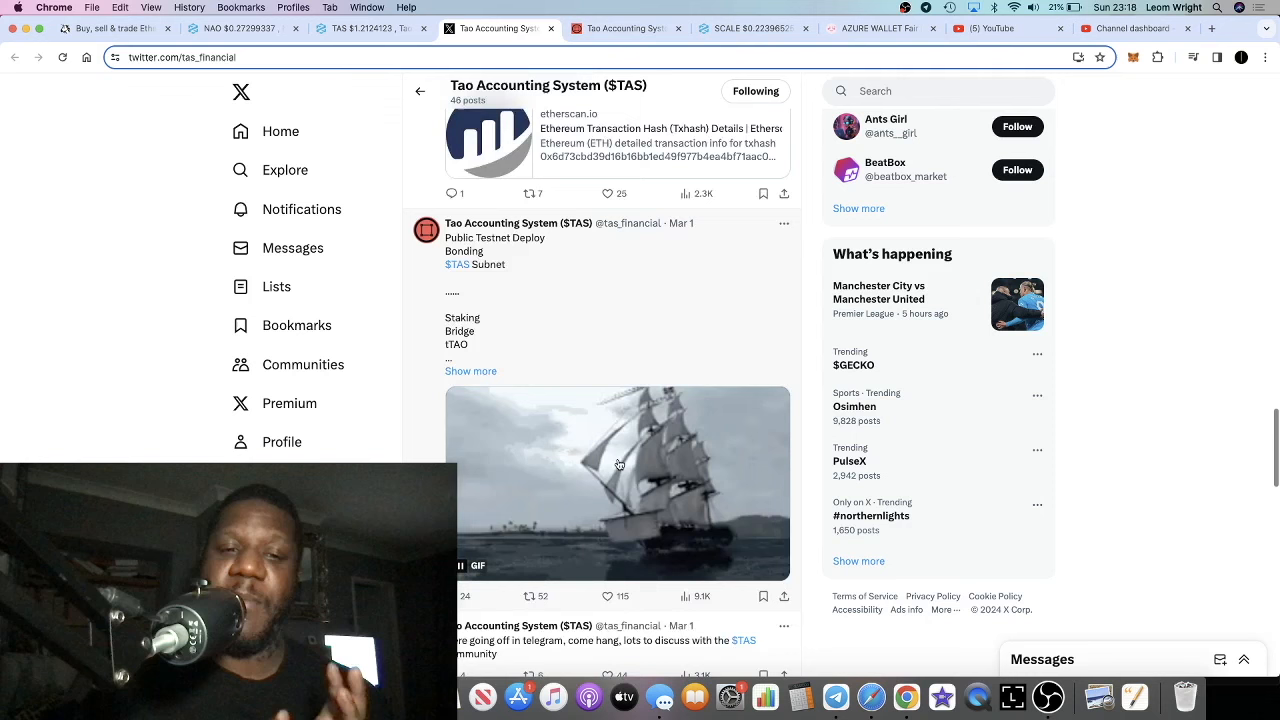
{"action": "scroll", "scroll_direction": "down", "scroll_amount": 3}
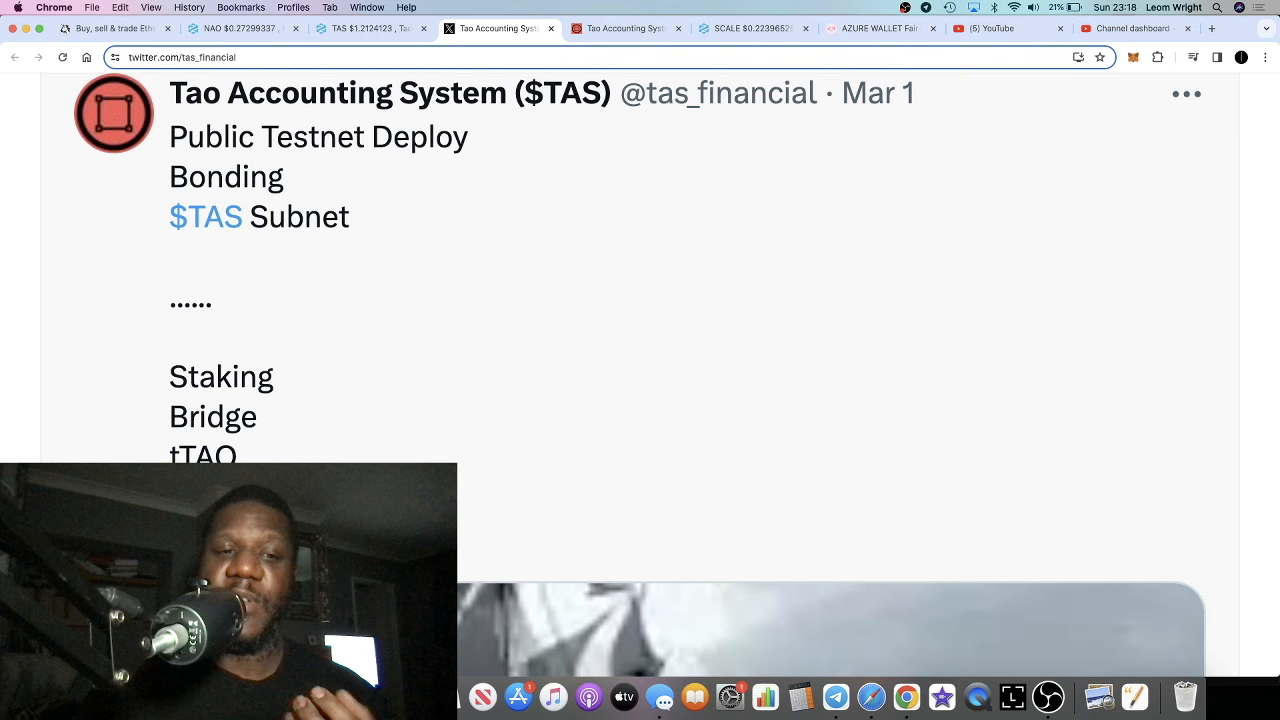
{"action": "left_click", "coordinate": [318, 136]}
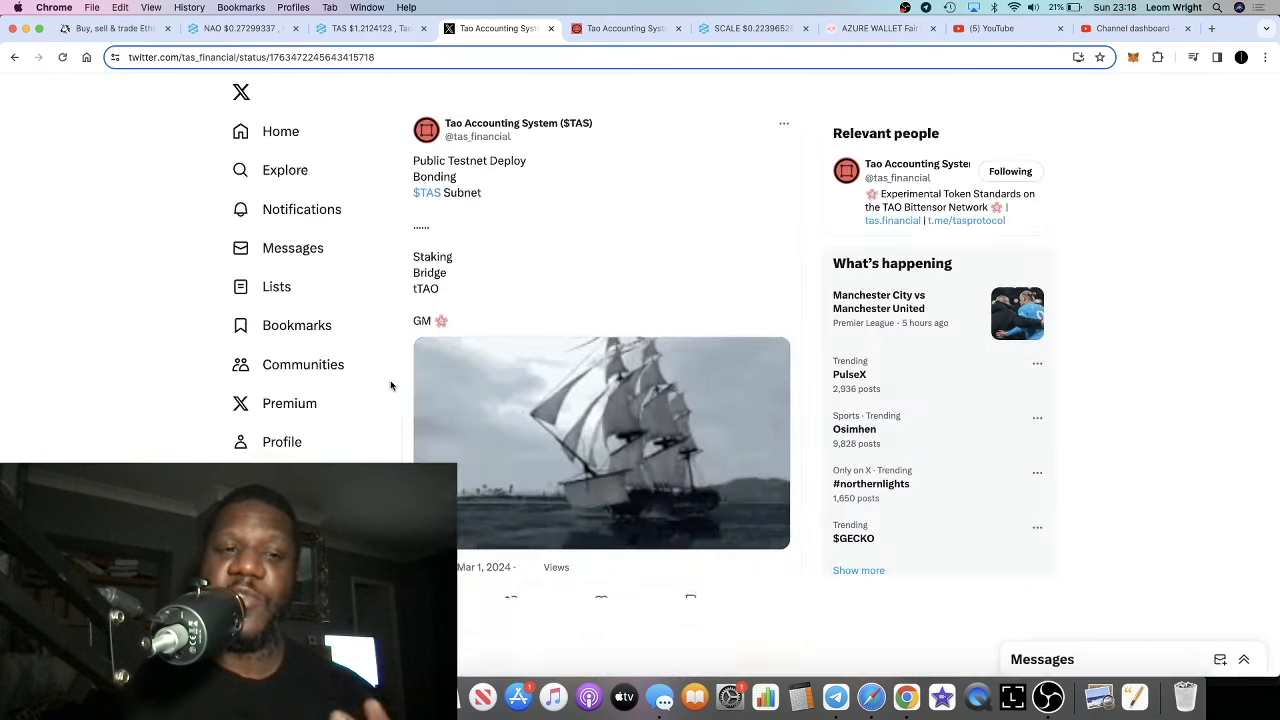
{"action": "scroll", "scroll_direction": "down", "scroll_amount": 3}
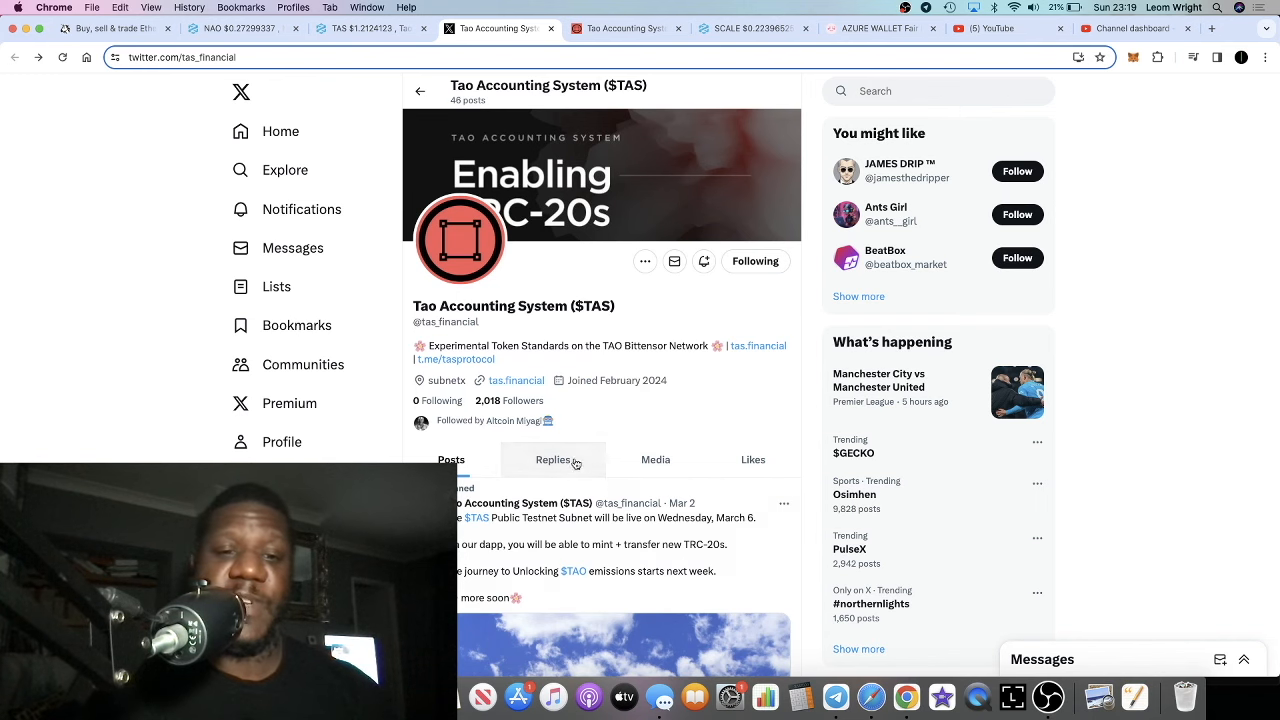
Scroll the $TAS feed to older late-February posts, then bring up the DEXTools NAO/USD chart
{"action": "scroll", "scroll_direction": "down", "scroll_amount": 3}
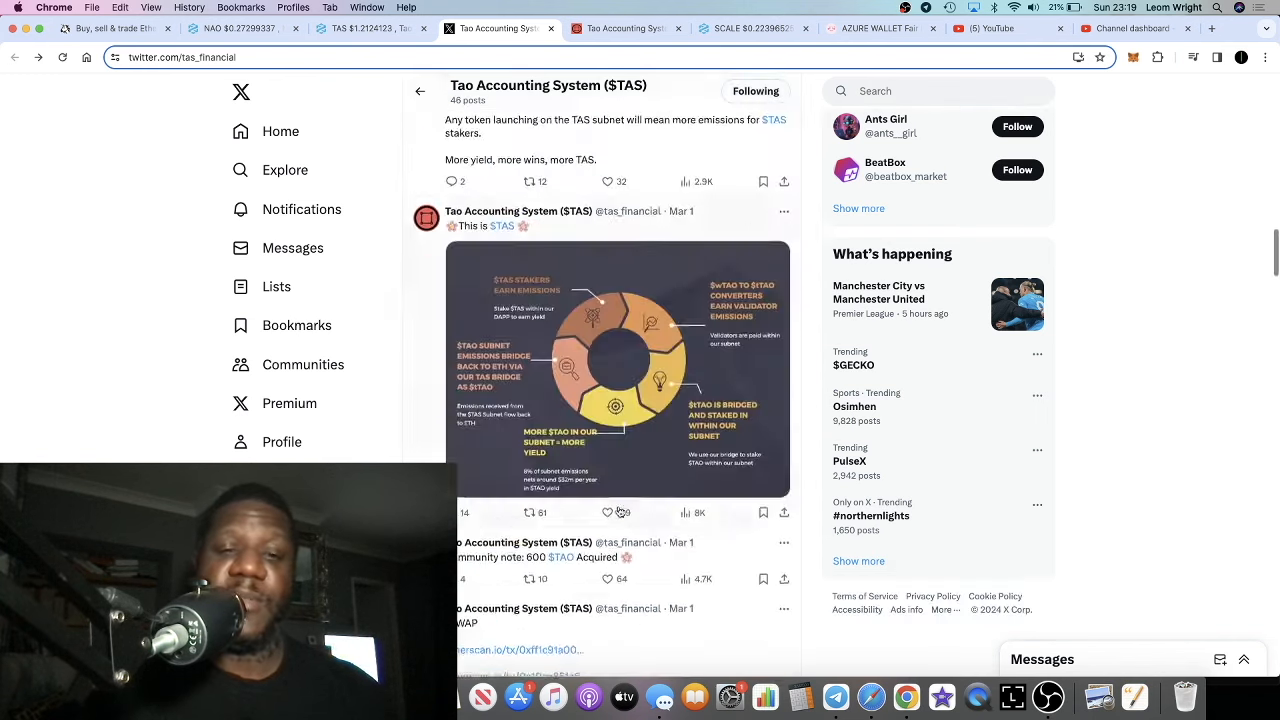
{"action": "scroll", "scroll_direction": "down", "scroll_amount": 3}
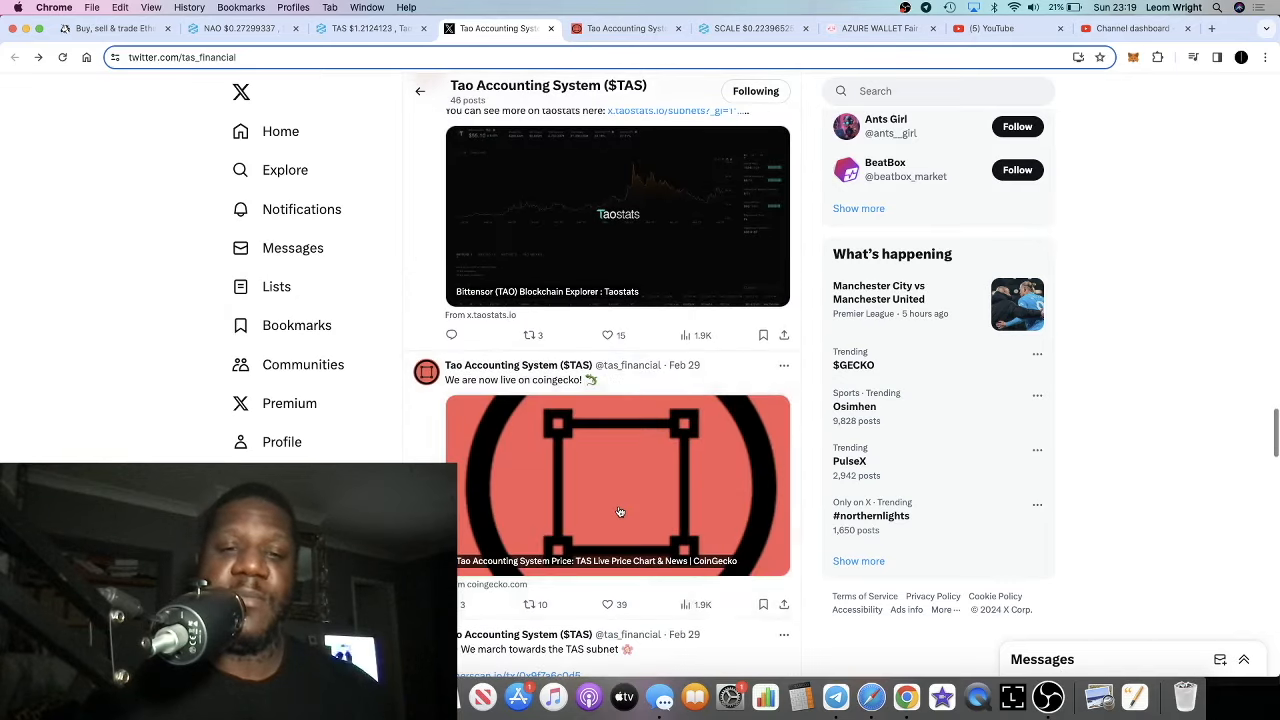
{"action": "scroll", "scroll_direction": "down", "scroll_amount": 3}
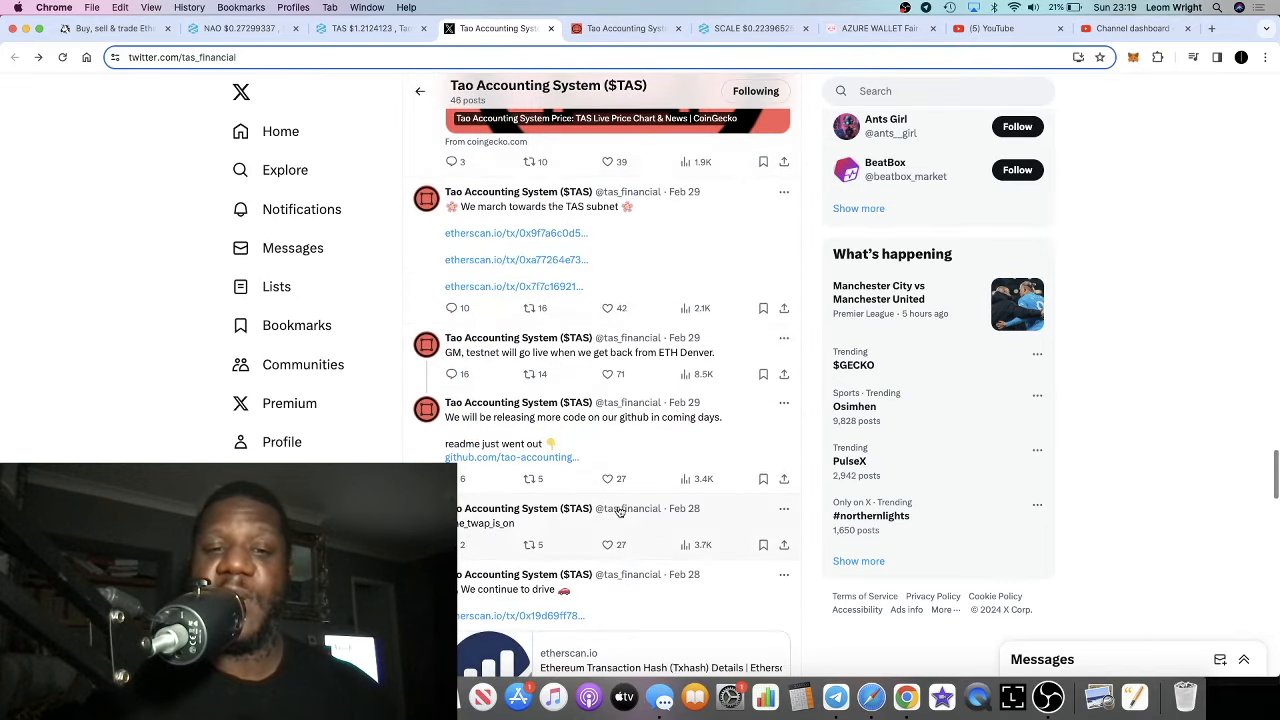
{"action": "scroll", "scroll_direction": "down", "scroll_amount": 3}
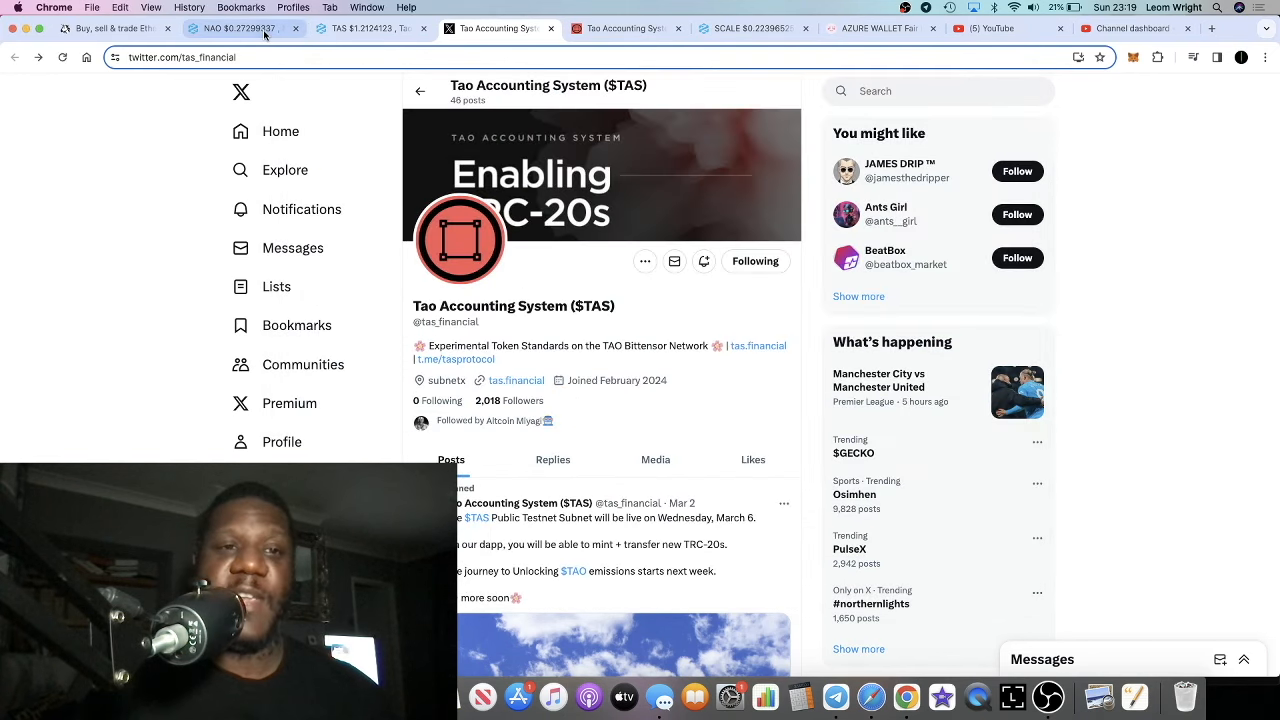
{"action": "left_click", "coordinate": [240, 28]}
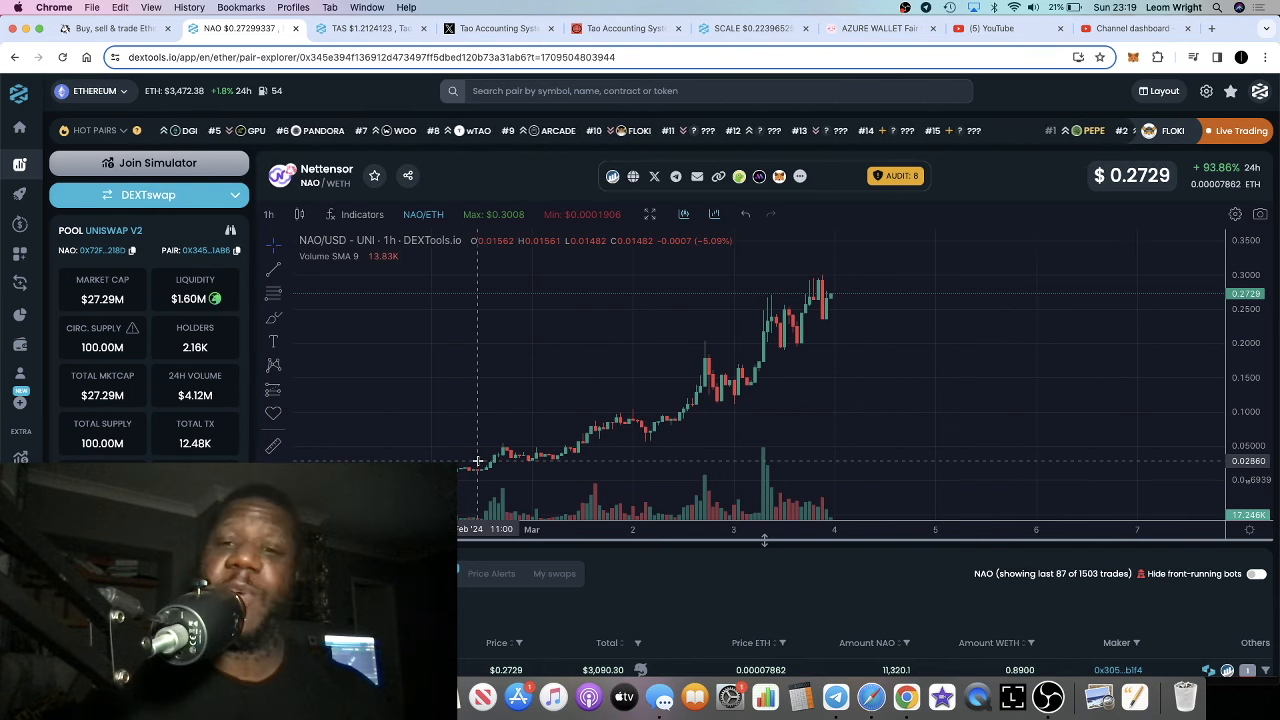
{"action": "mouse_move", "coordinate": [840, 276]}
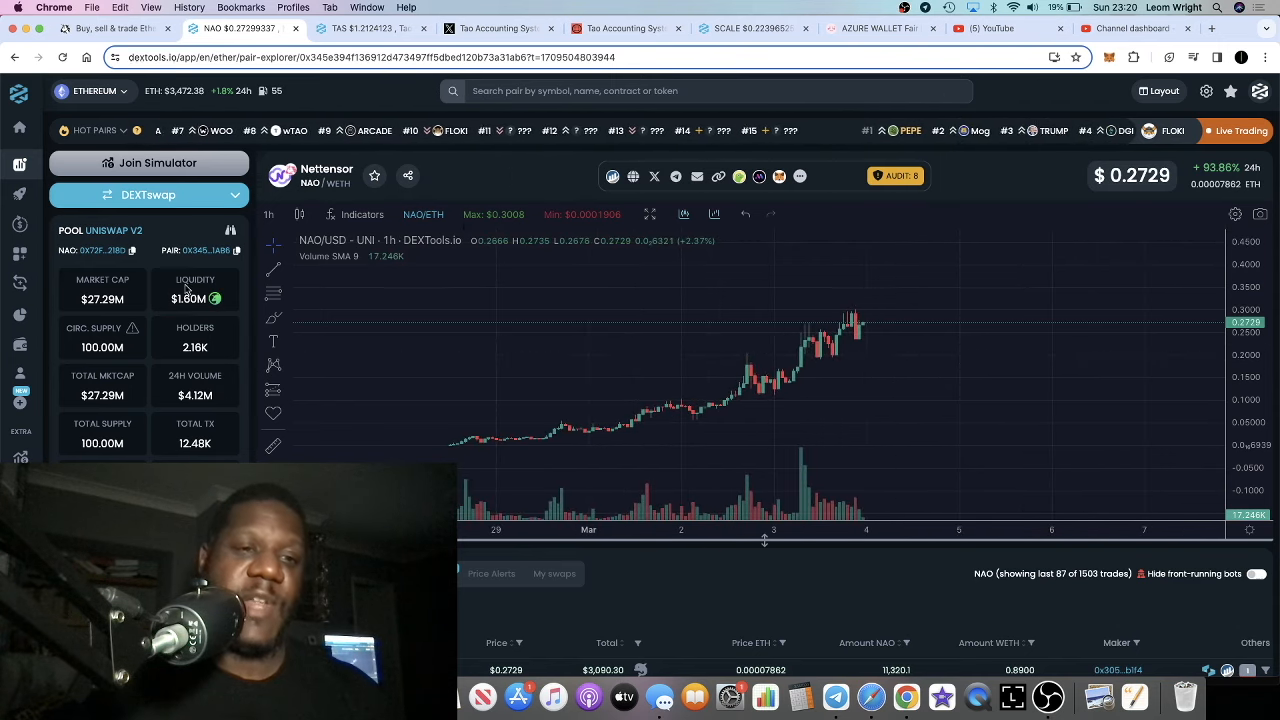
{"action": "mouse_move", "coordinate": [750, 400]}
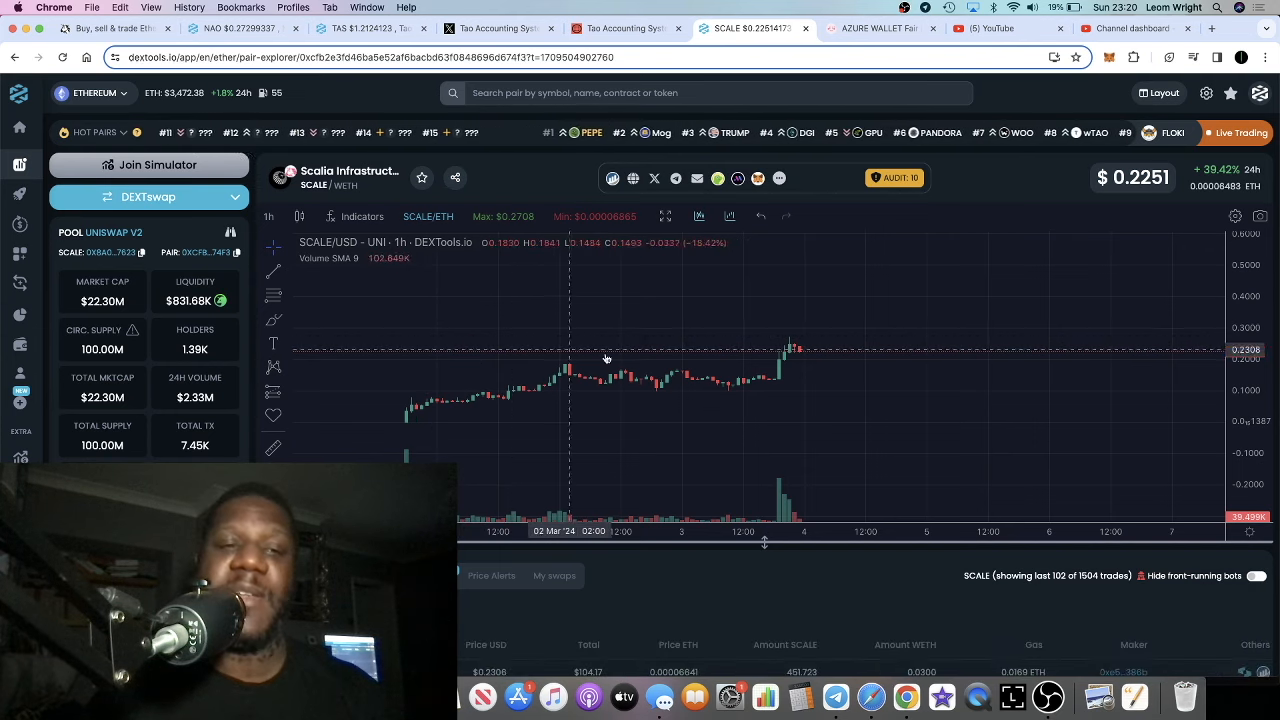
{"action": "mouse_move", "coordinate": [790, 340]}
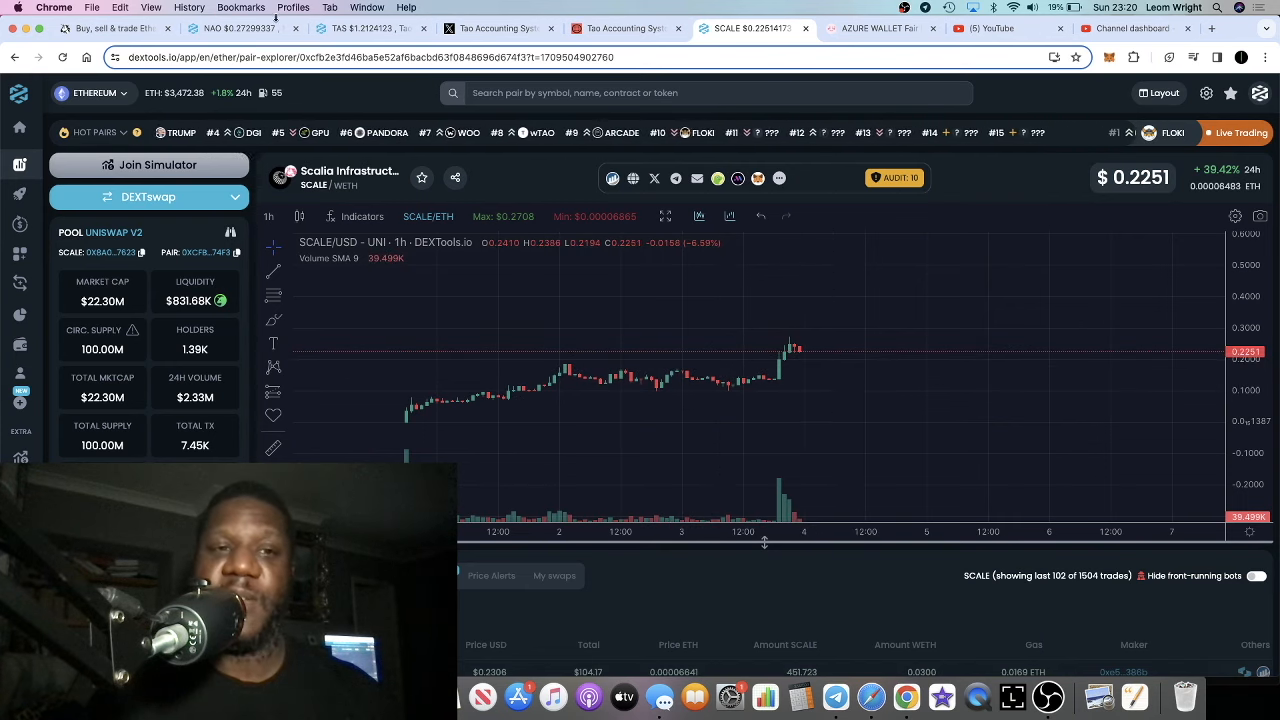
{"action": "left_click", "coordinate": [230, 28]}
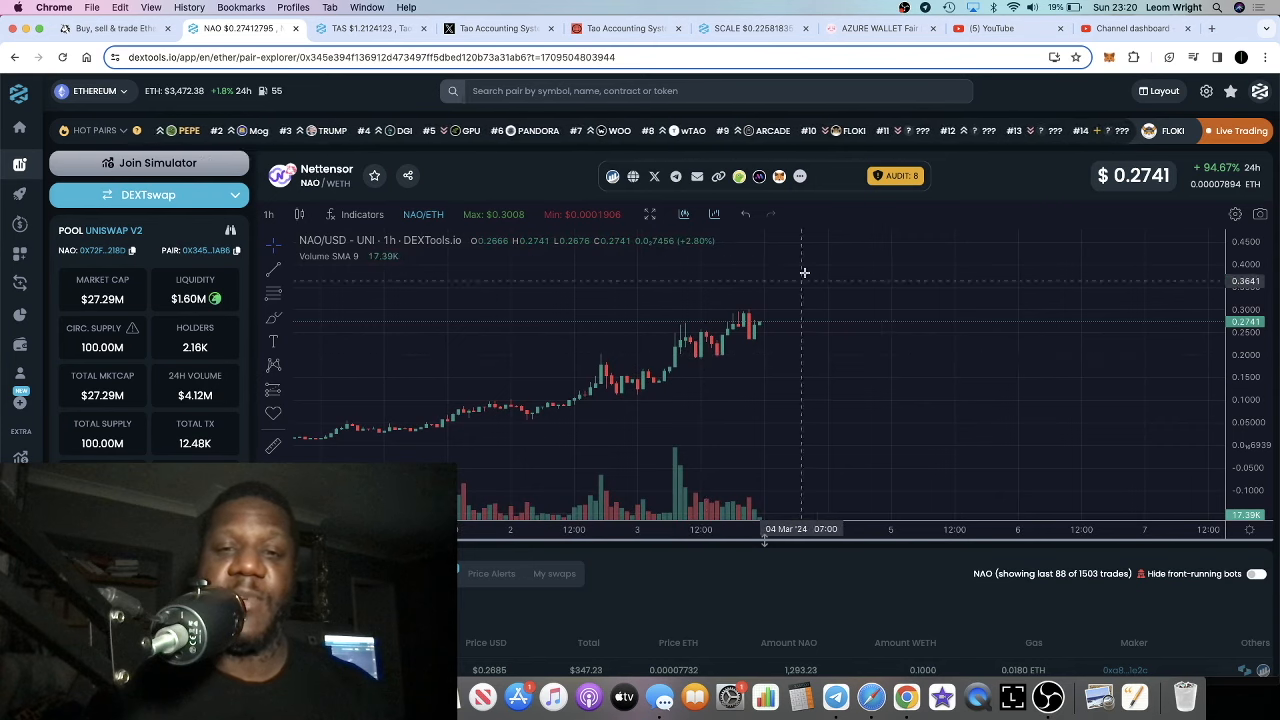
{"action": "left_click", "coordinate": [756, 28]}
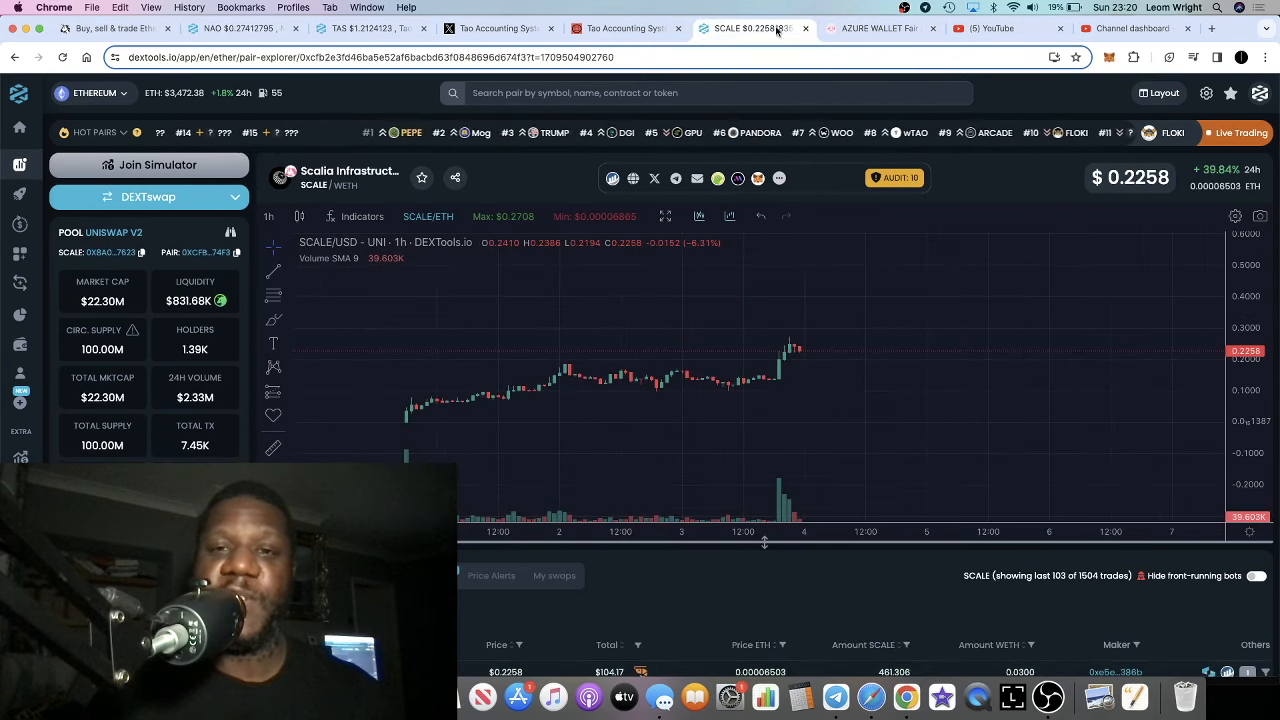